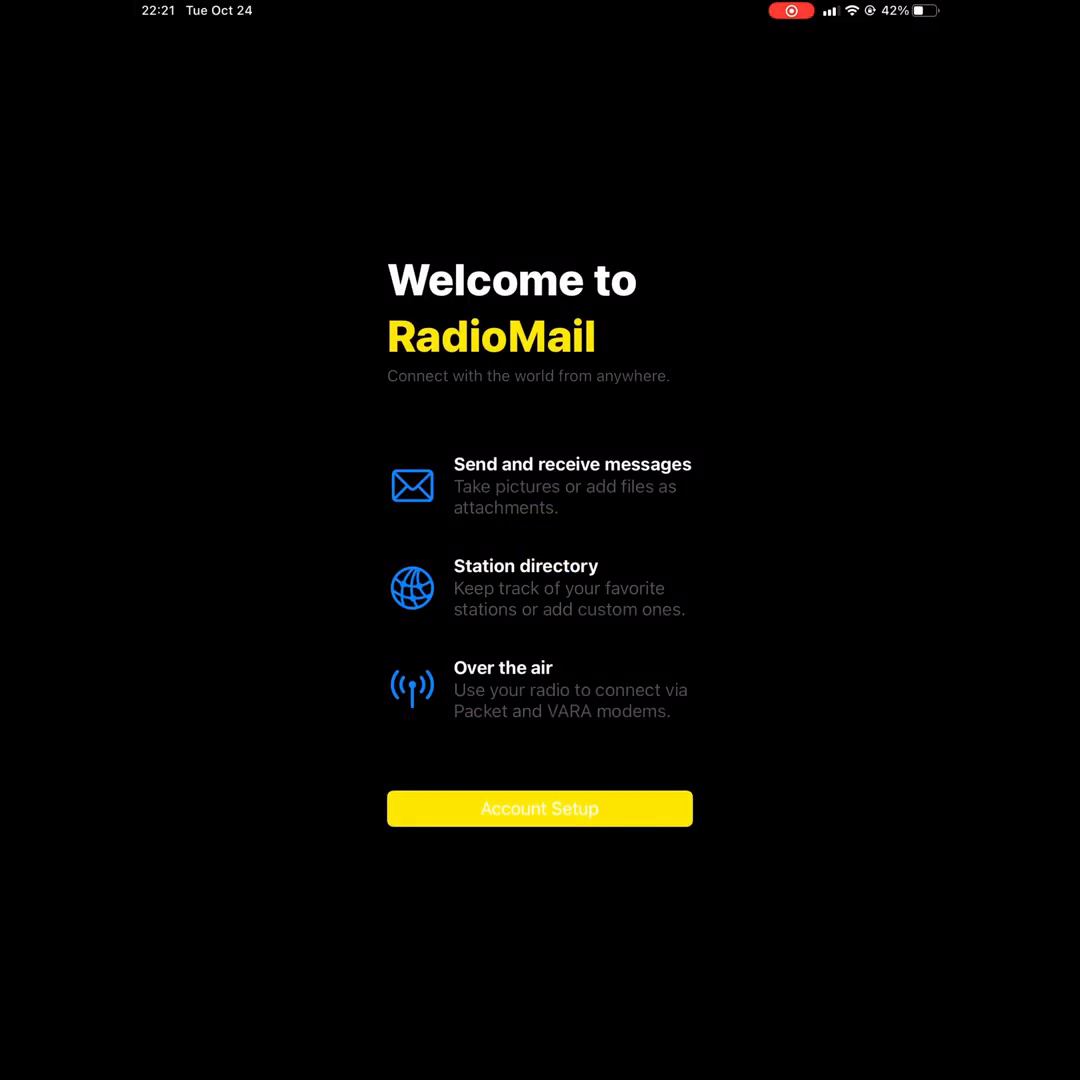
- Enter the operator callsign and Winlink password to finish account setup and reach the mailbox
click(540, 808)
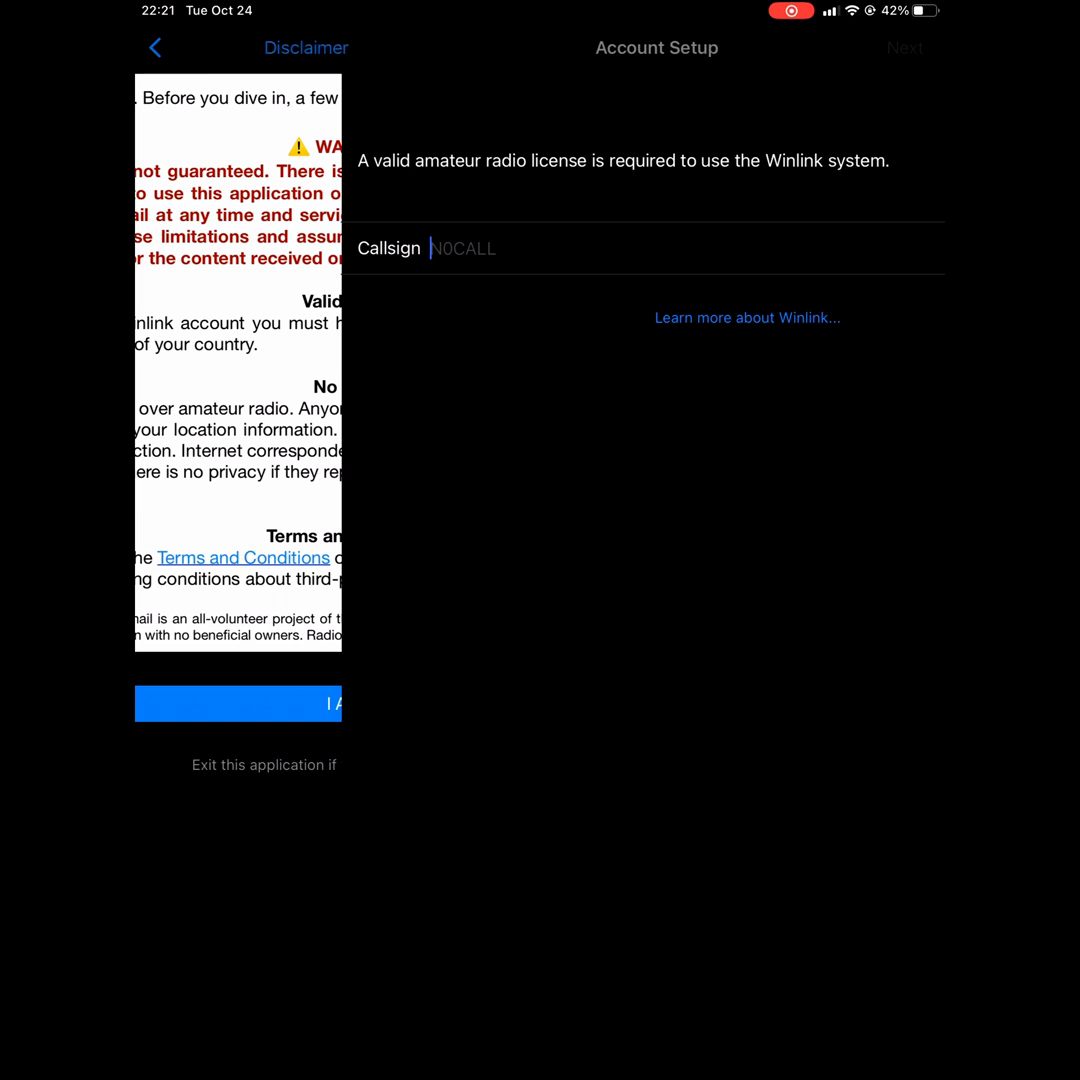
text(K6LC)
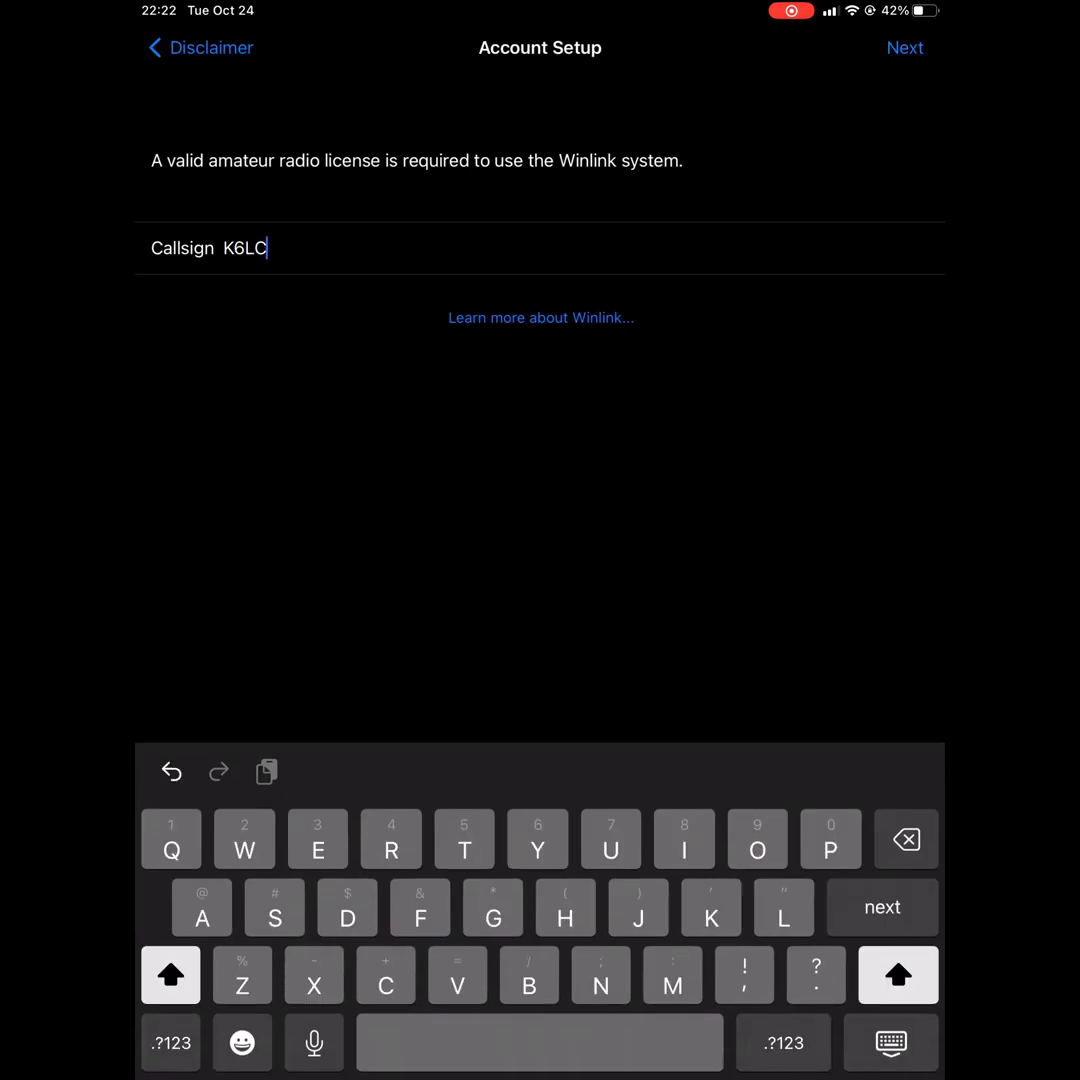
text(M)
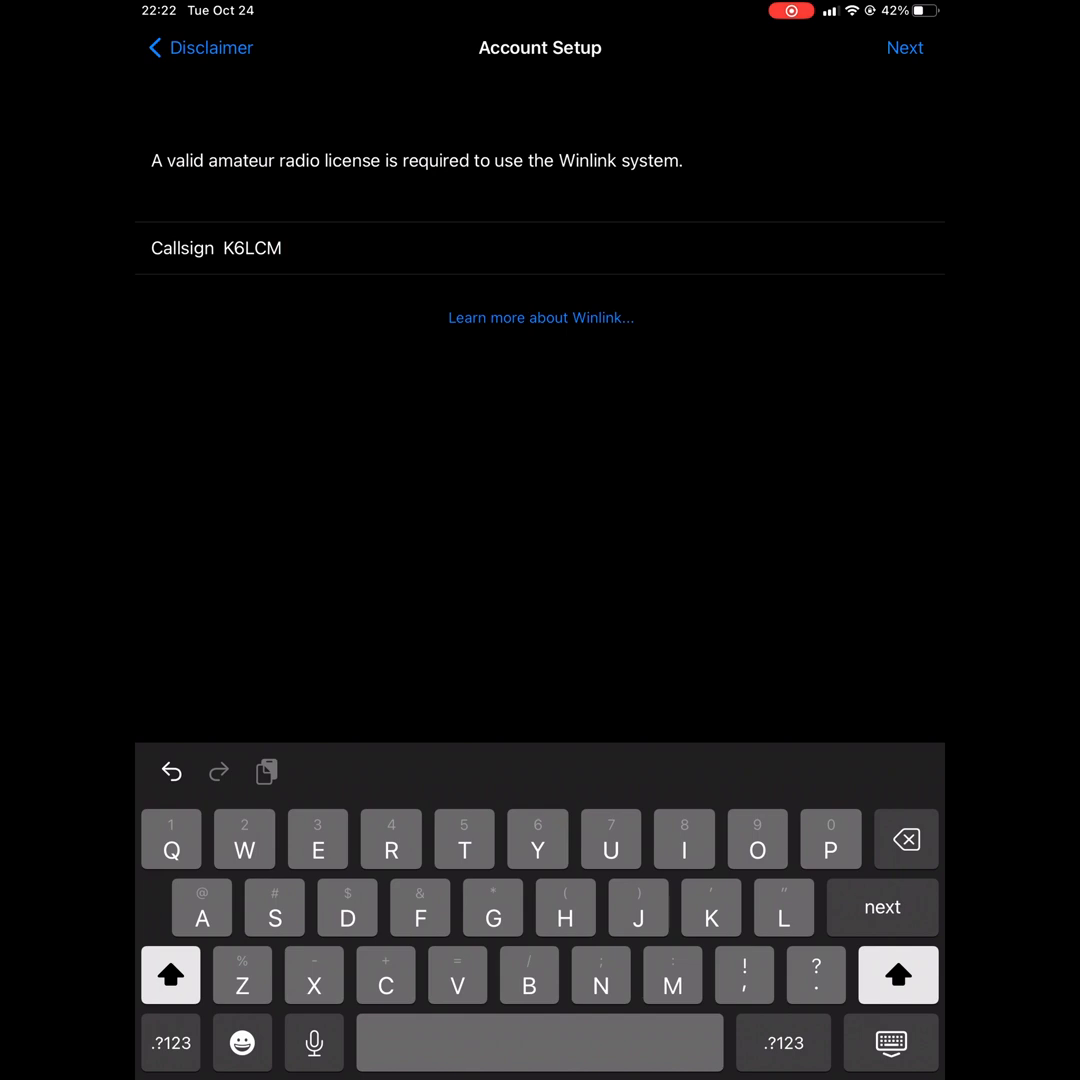
click(904, 48)
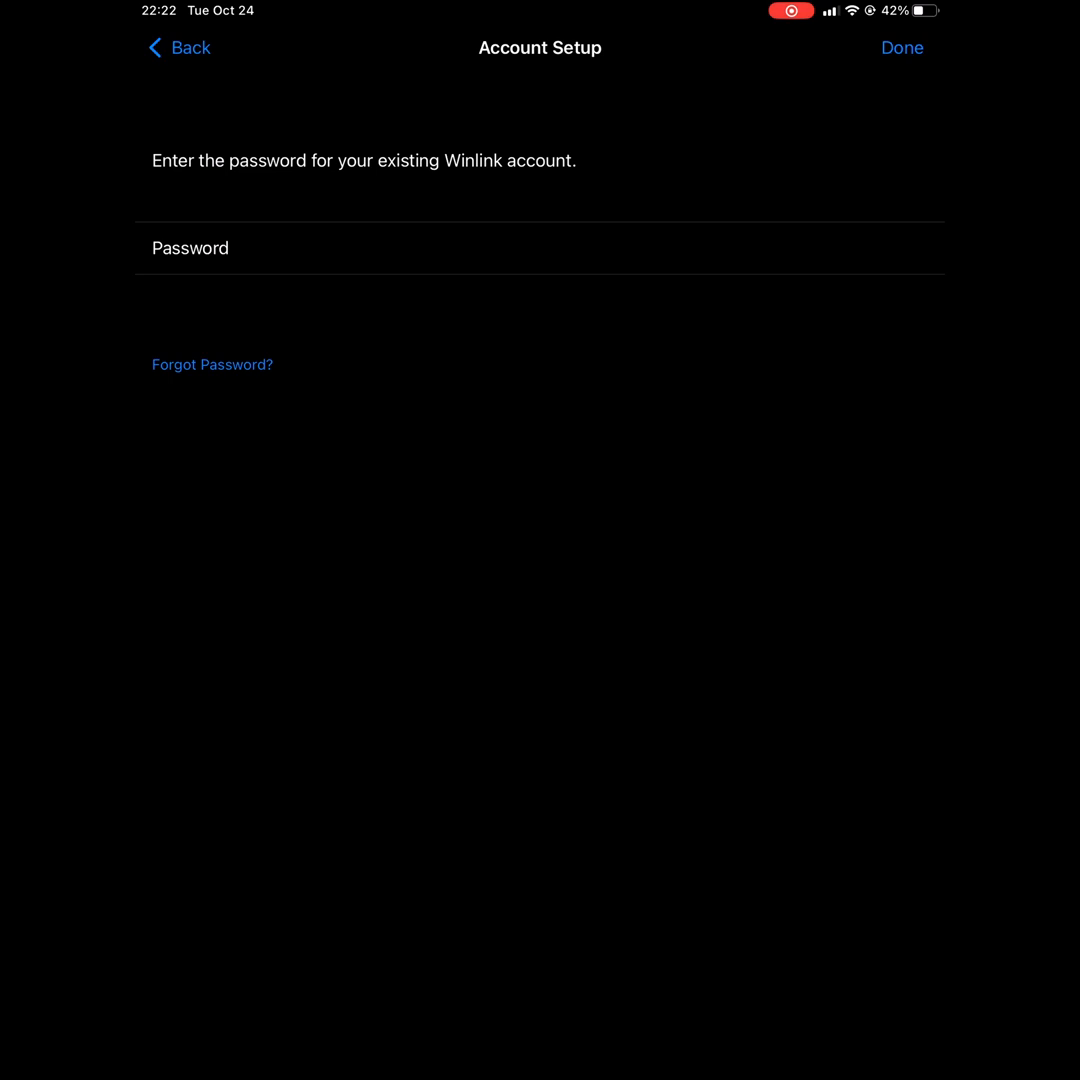
click(900, 48)
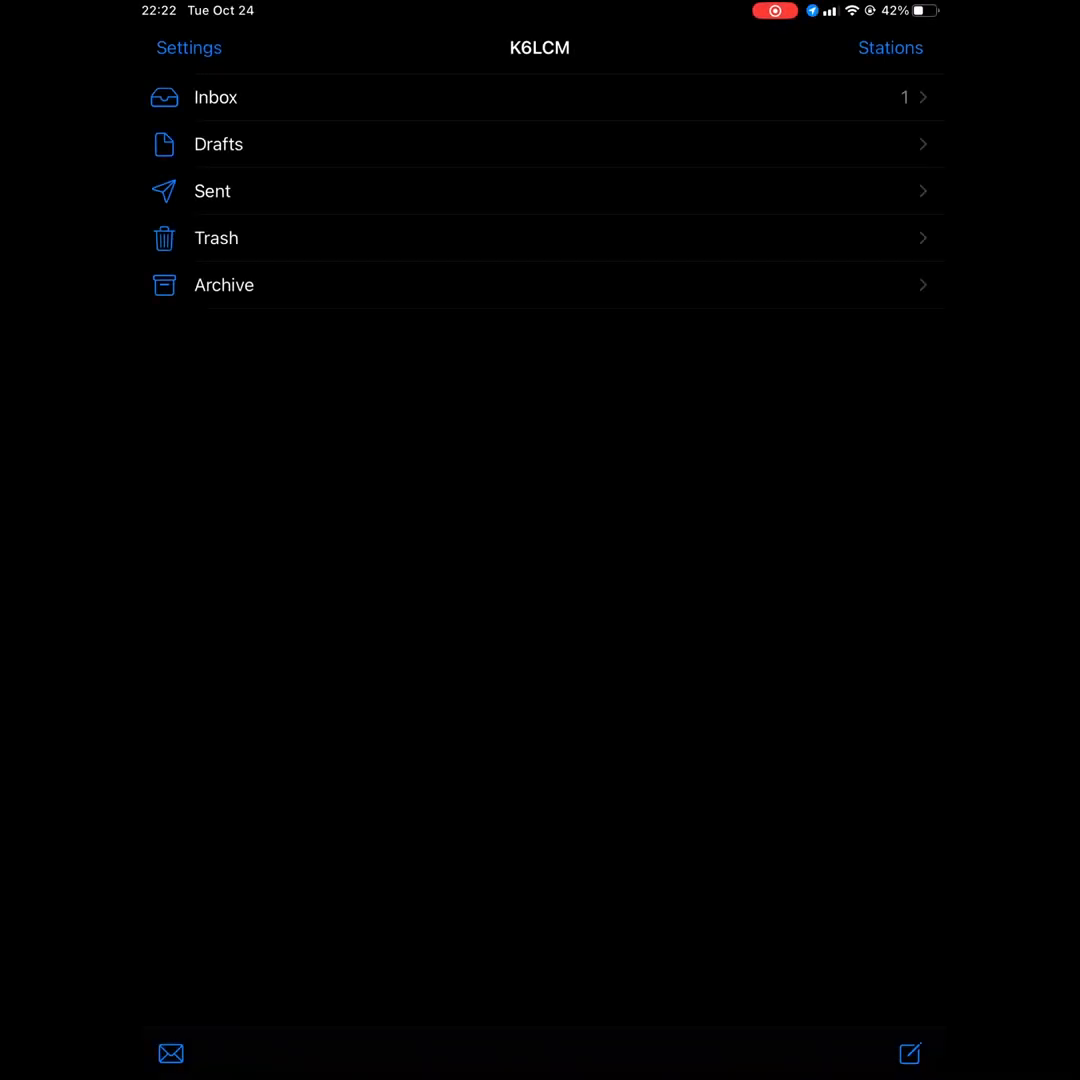
- Search the station directory for K6TZ
click(890, 48)
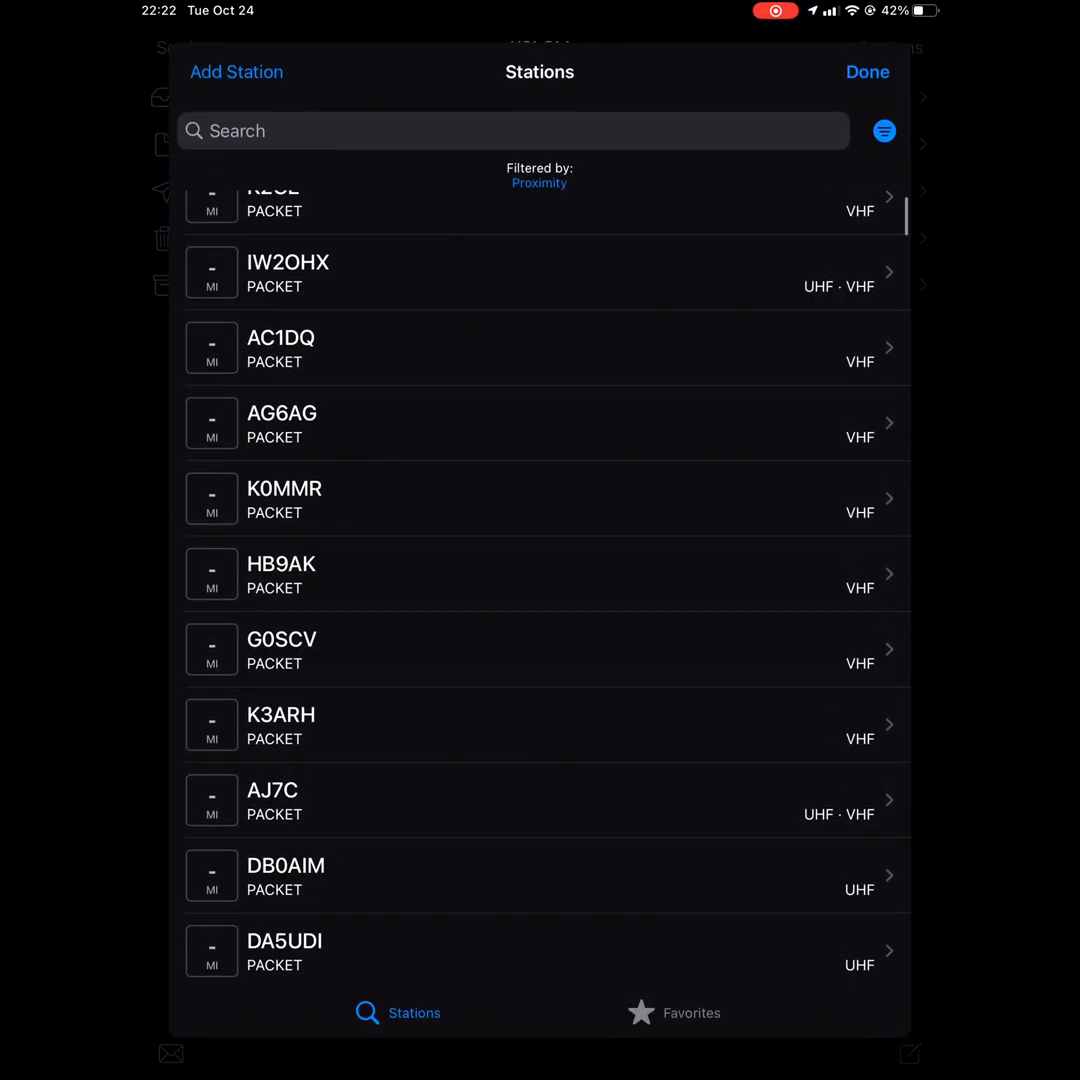
click(512, 132)
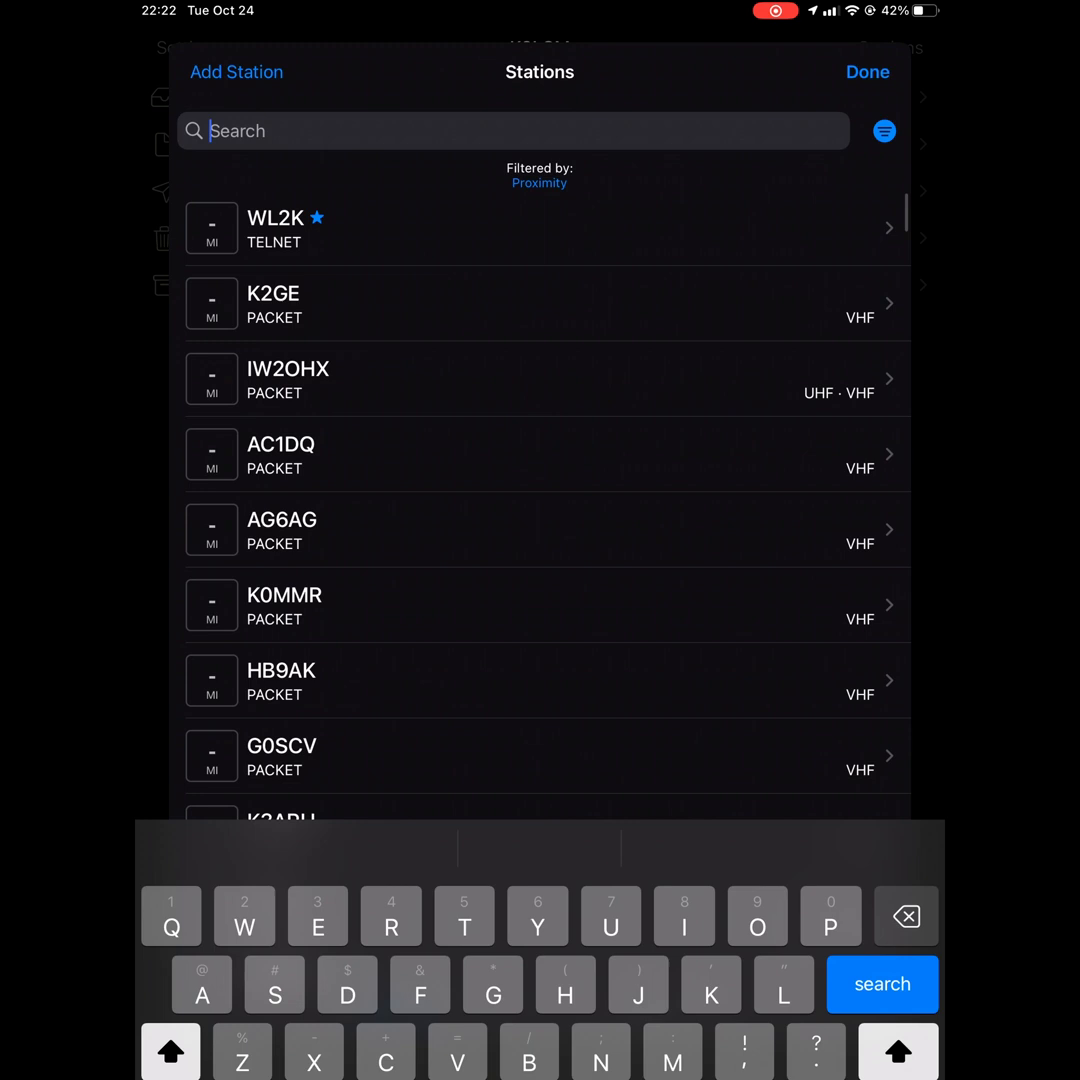
text(K)
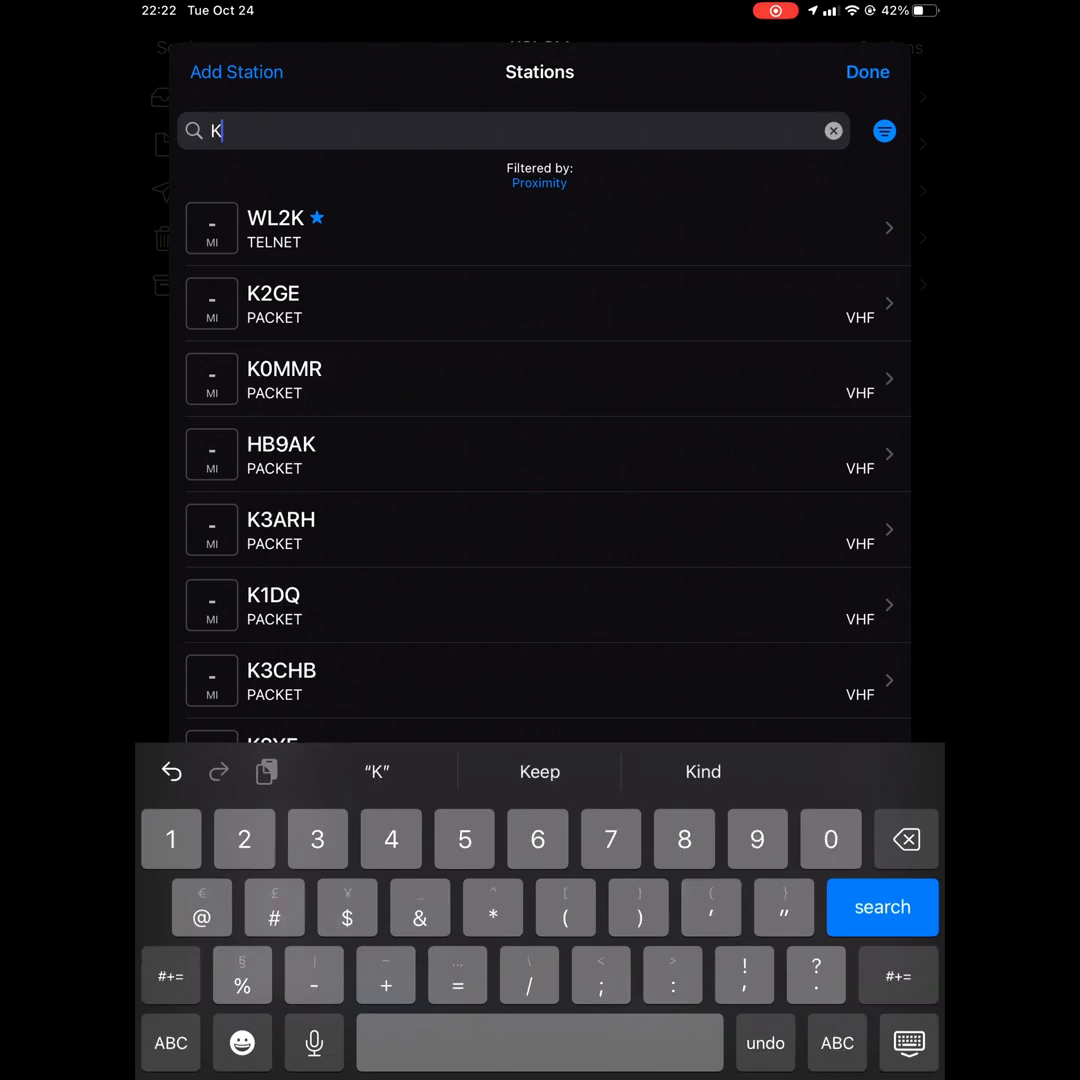
text(6t)
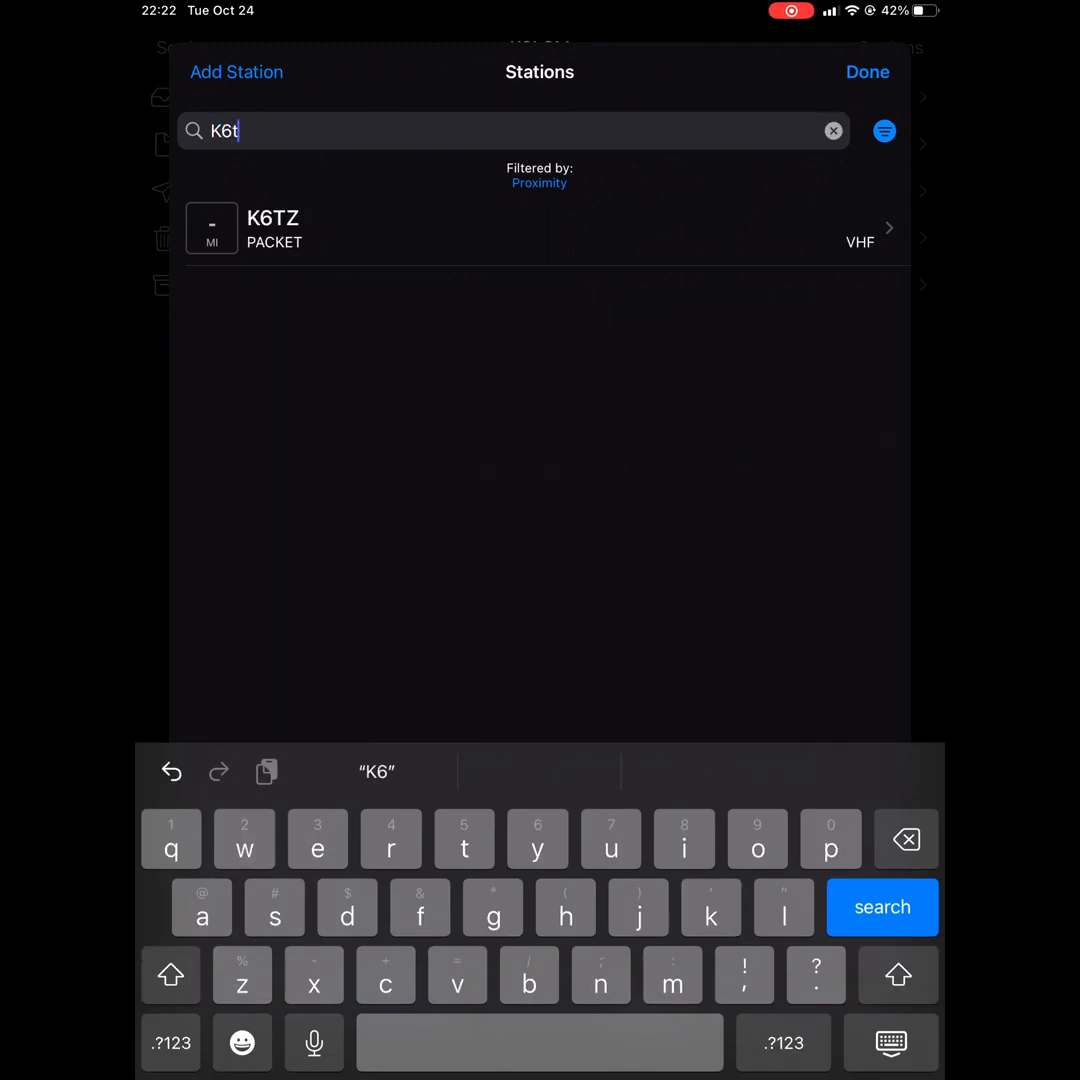
text(z)
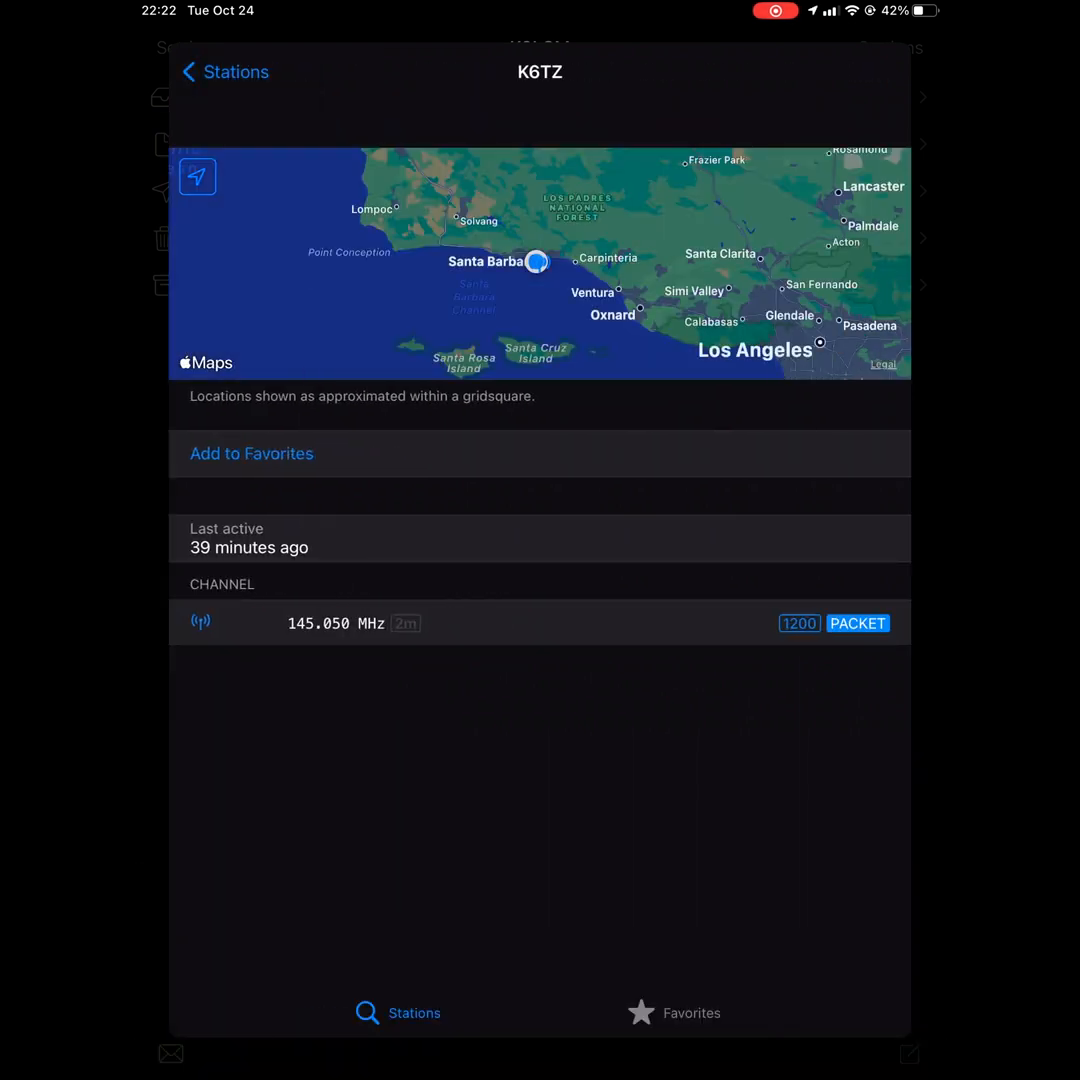
- Add K6TZ to the favorite stations and confirm it appears alongside WL2K
click(252, 452)
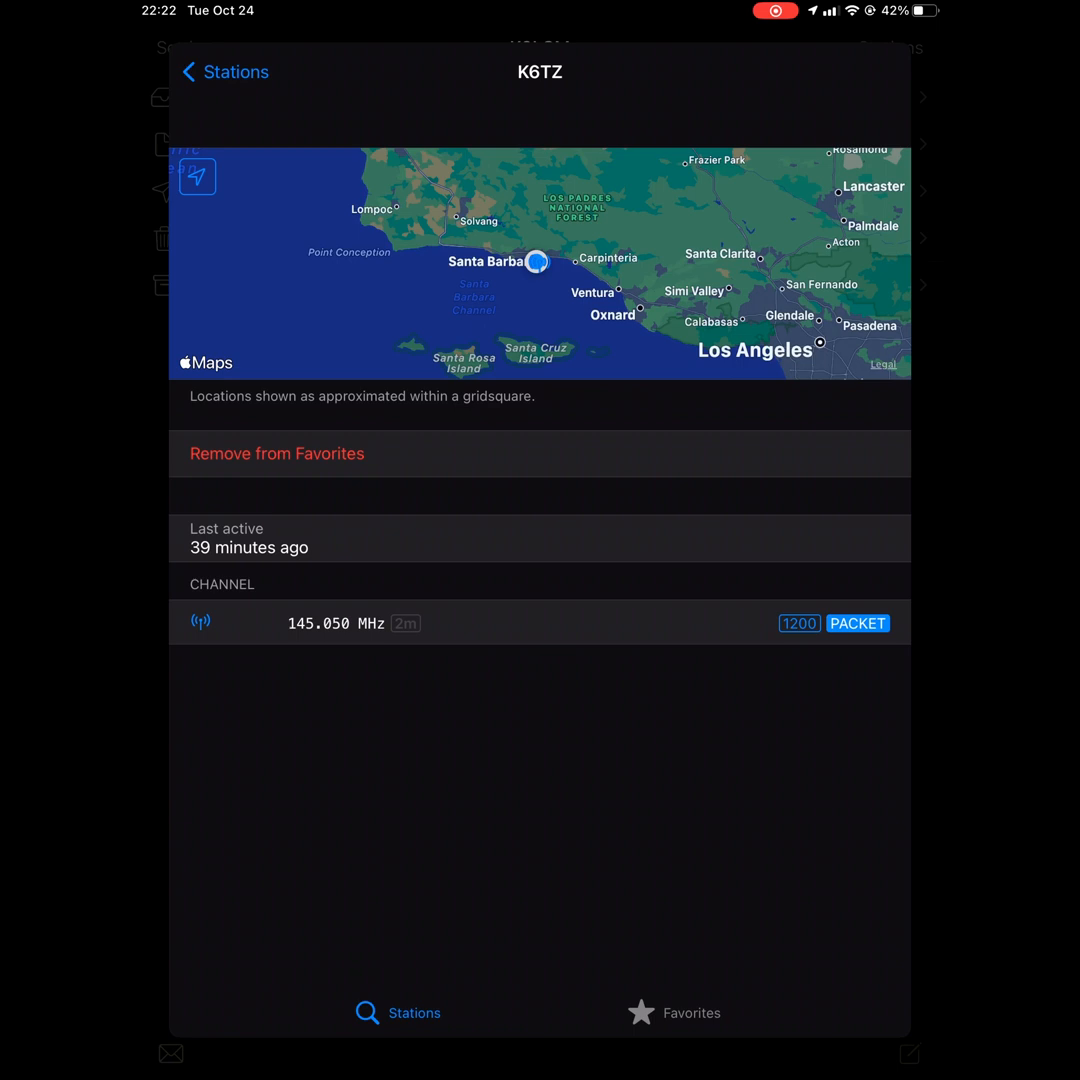
click(224, 72)
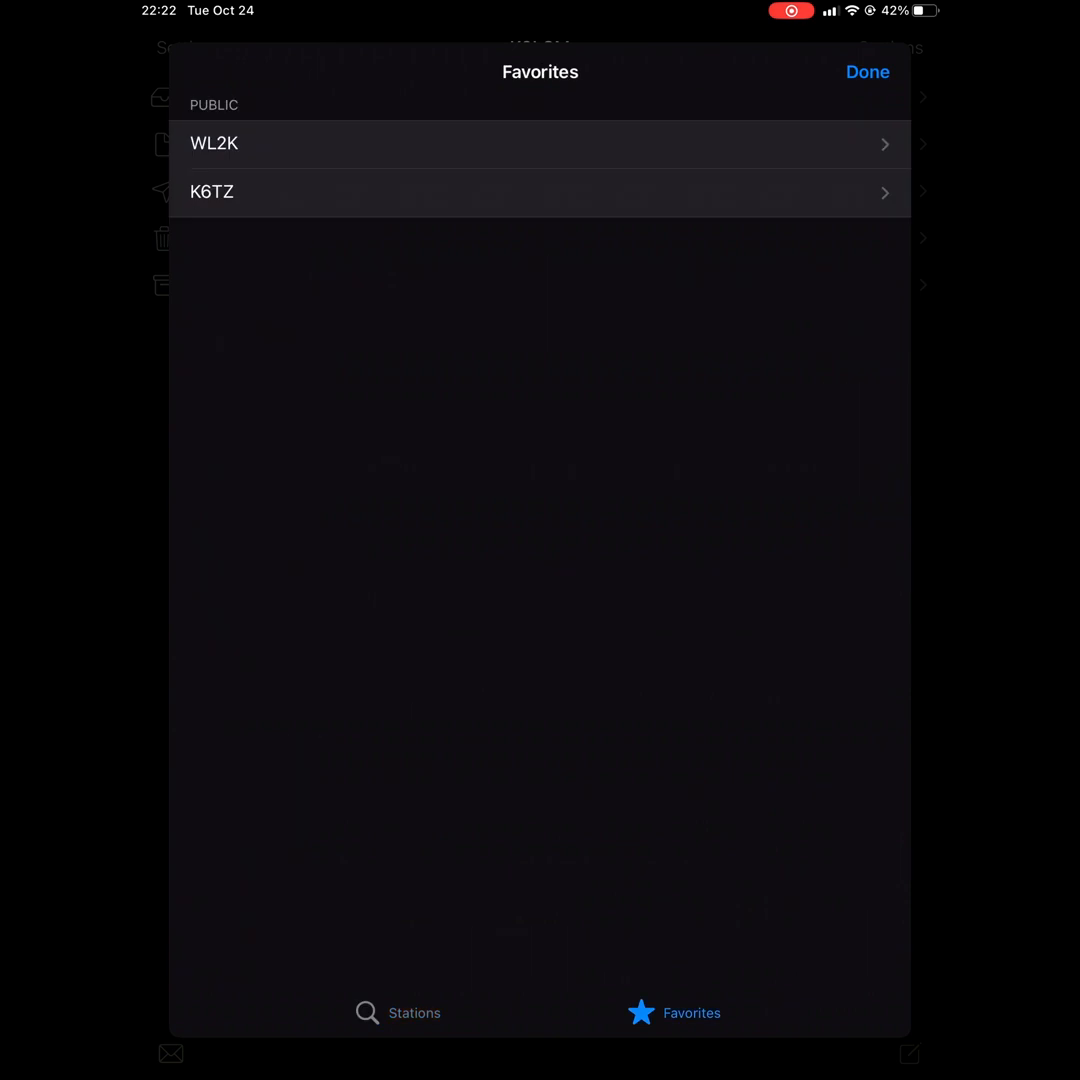
click(540, 192)
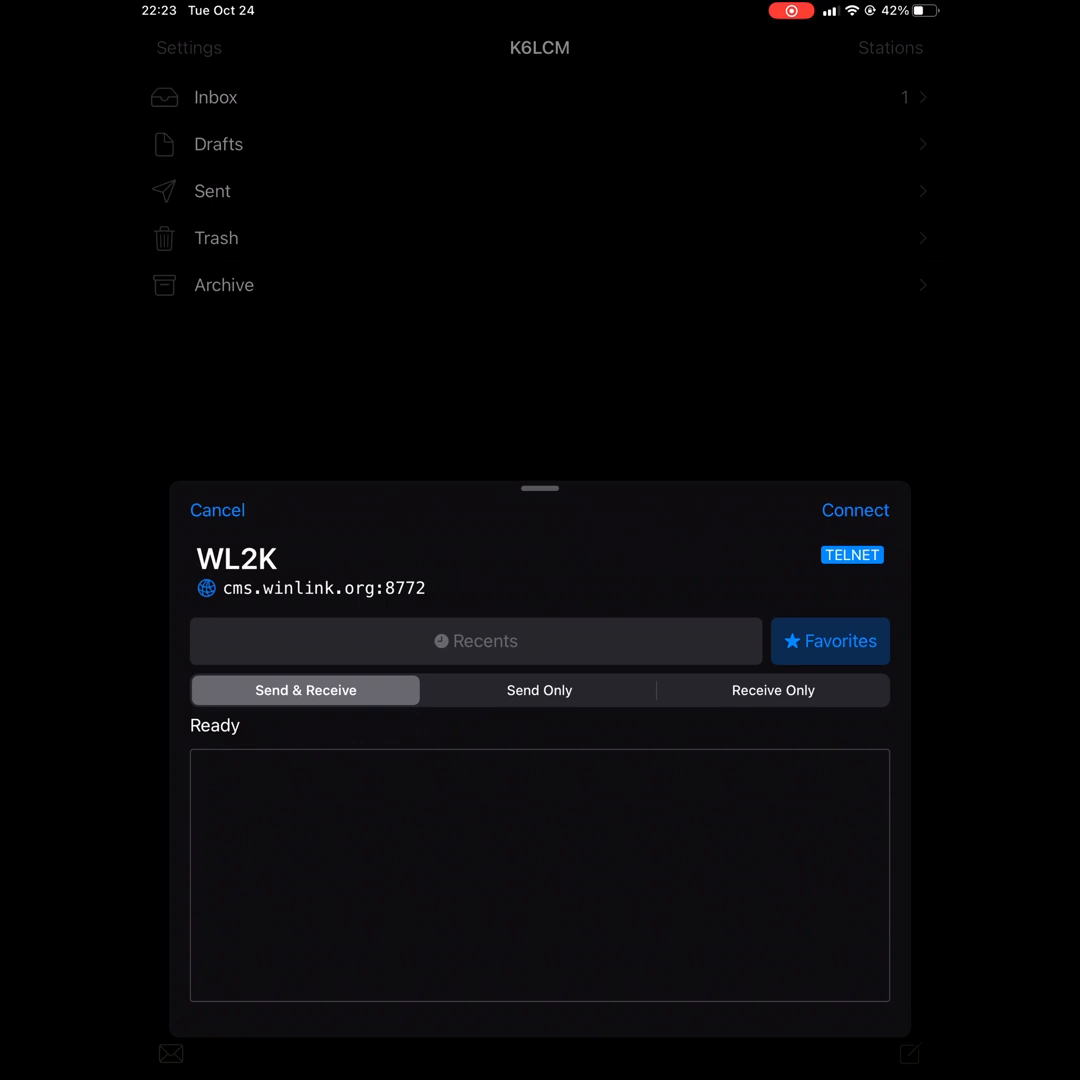
- Switch the session to packet favorites, grant local-network and Bluetooth access, and choose the TNC4 Mobilinkd modem
click(828, 640)
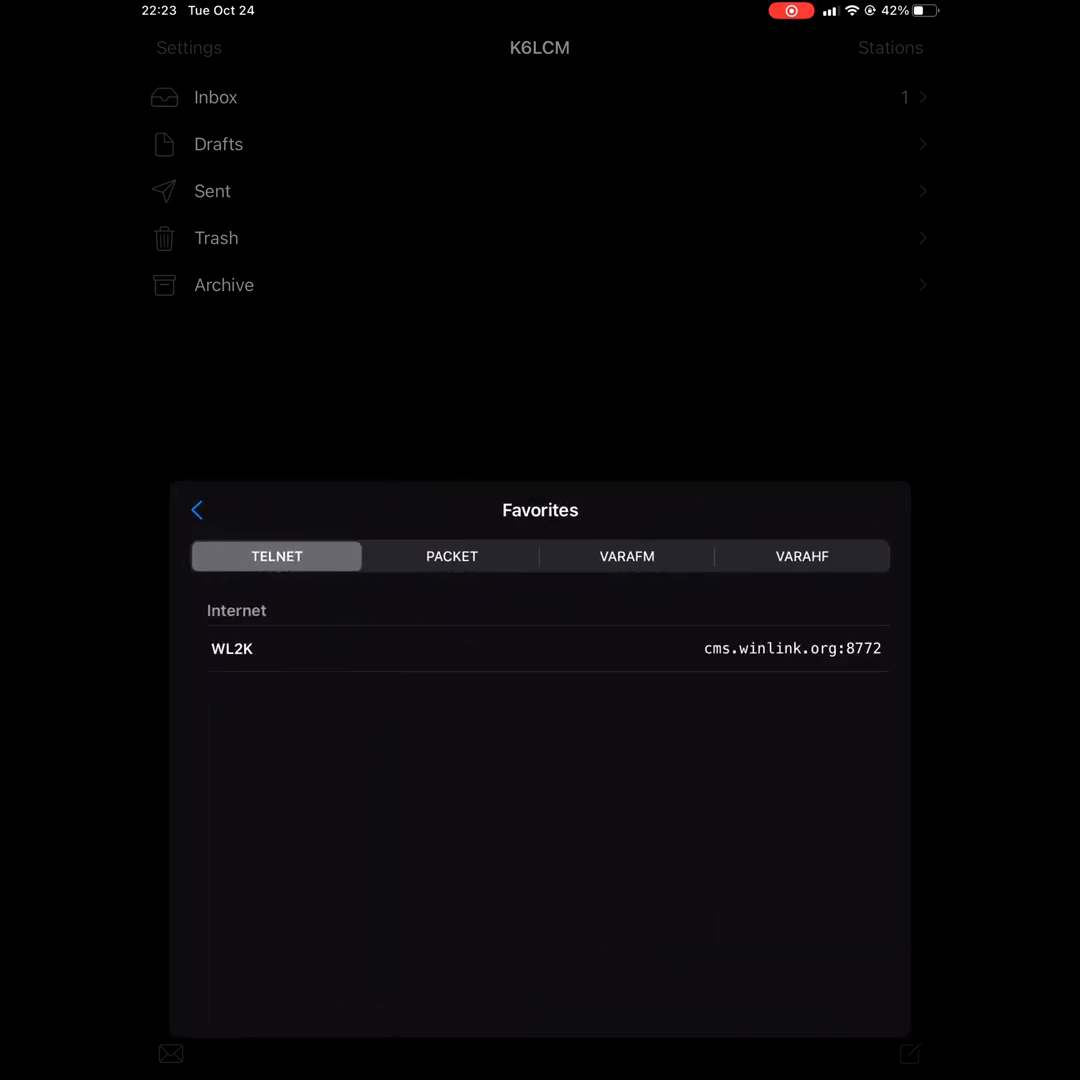
click(452, 556)
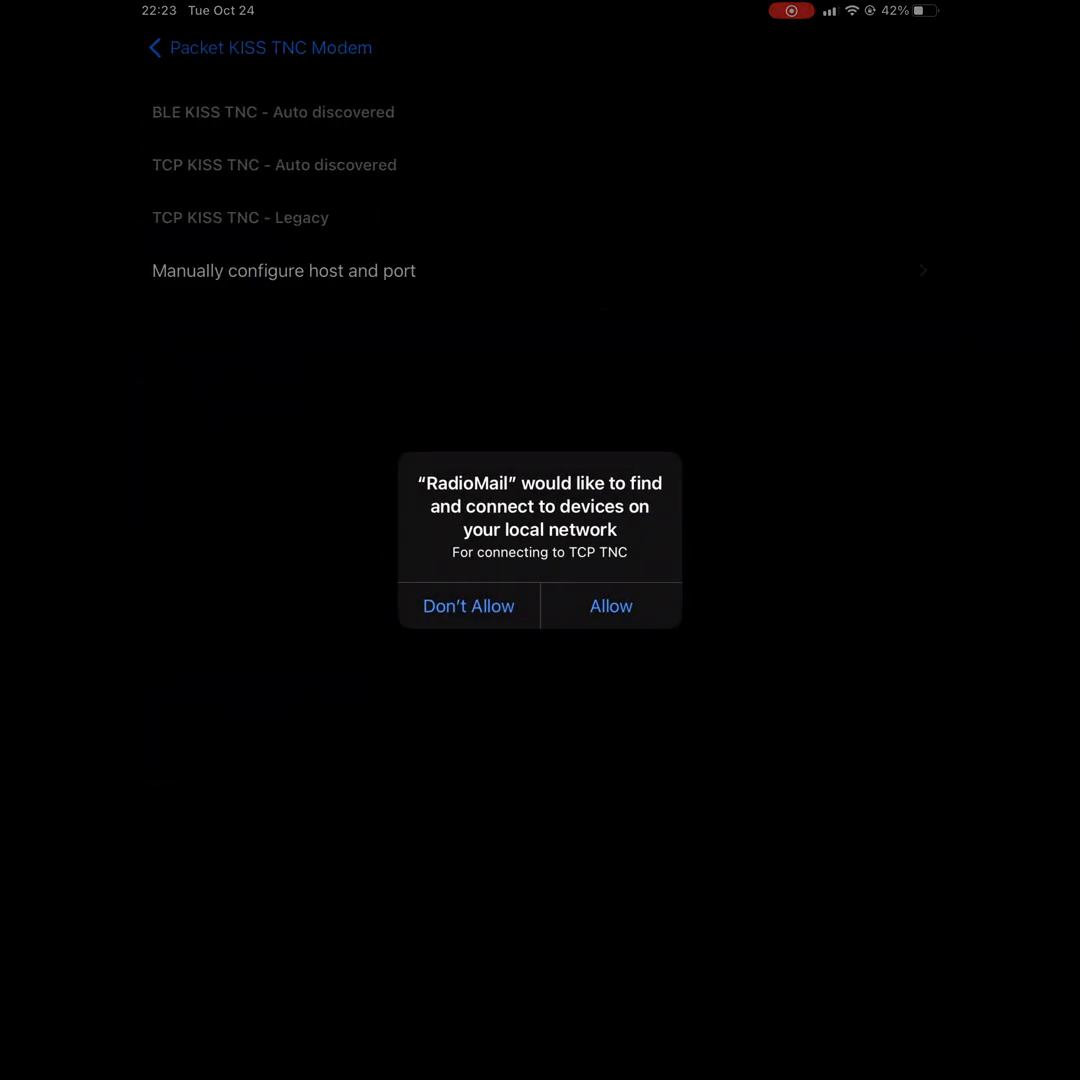
click(610, 606)
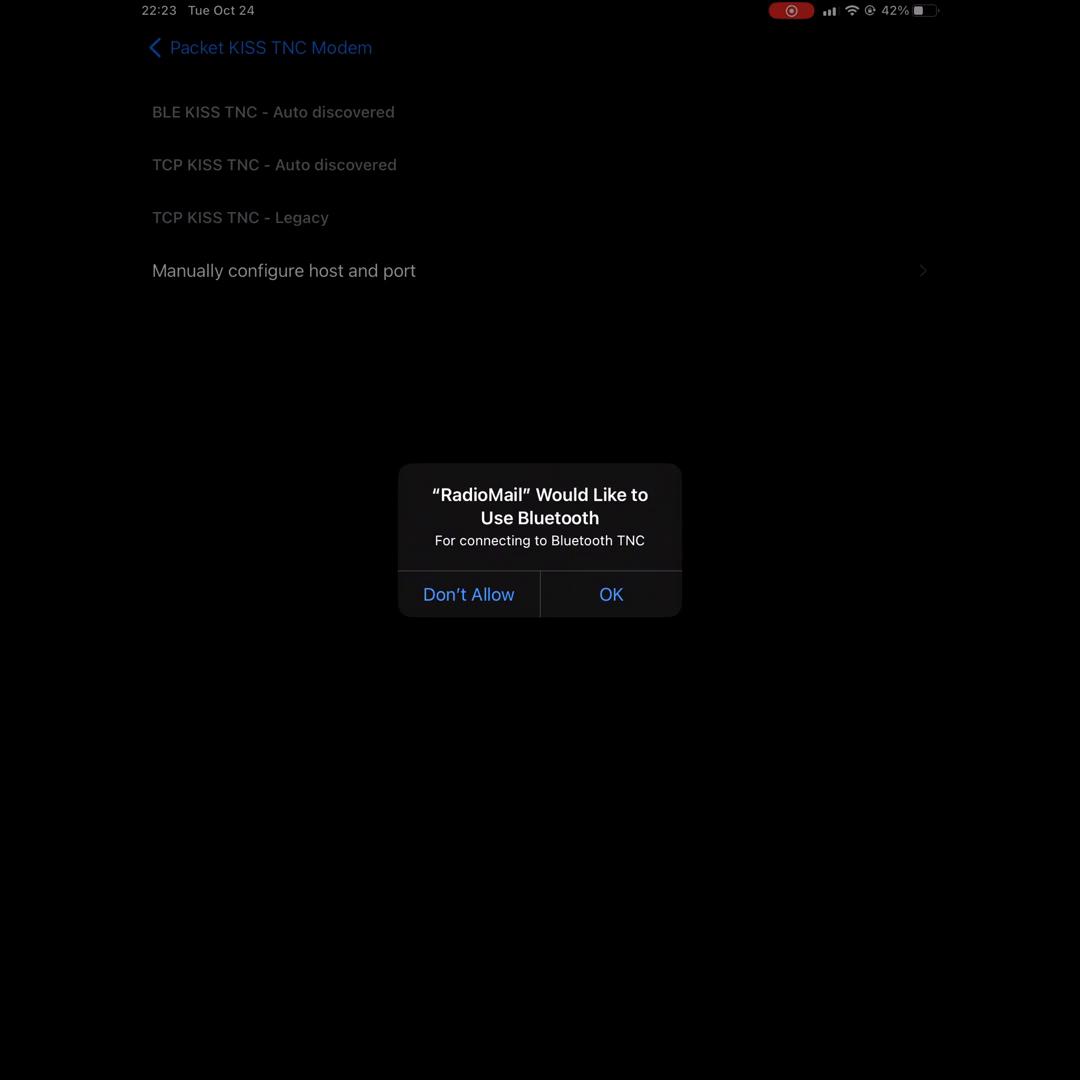
click(610, 594)
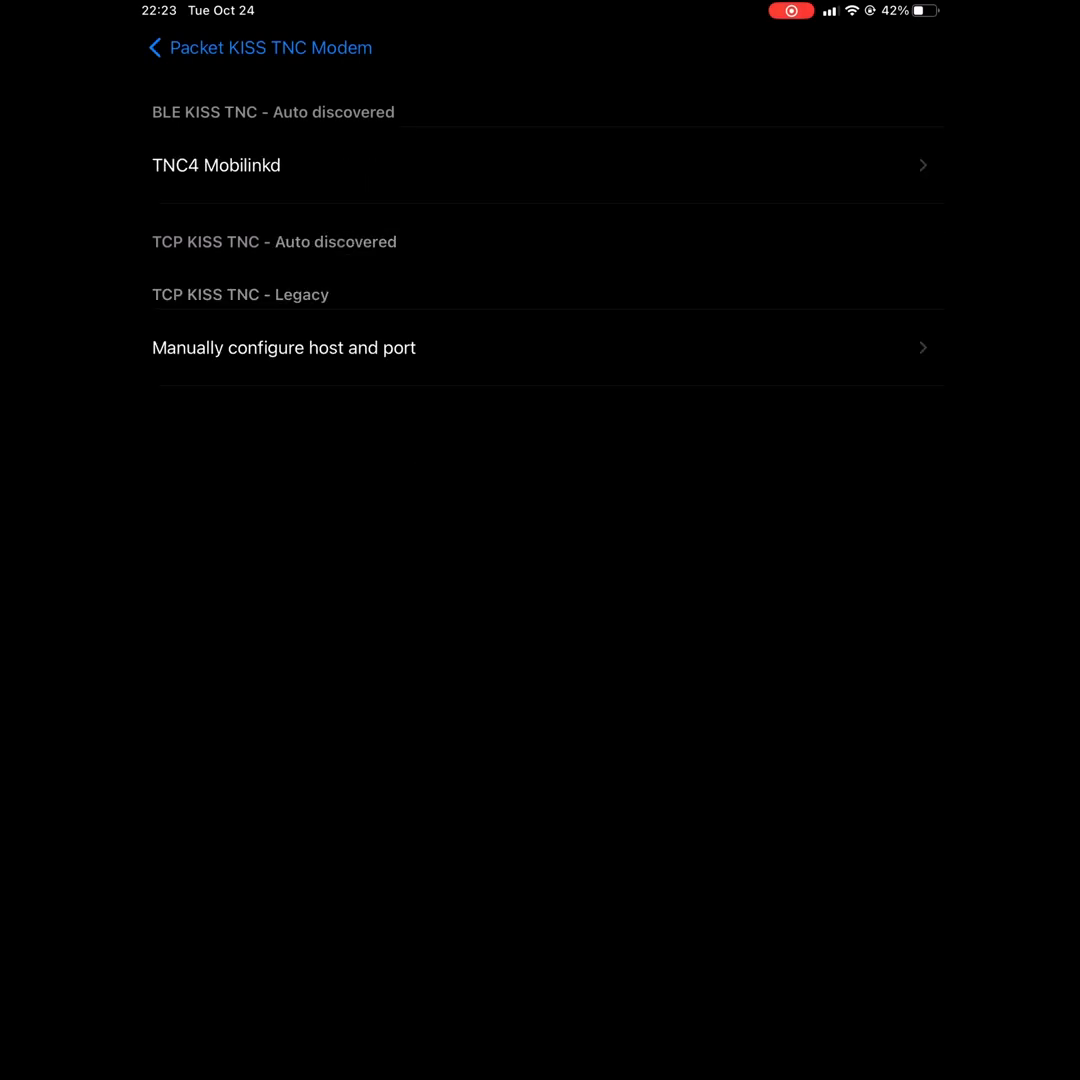
click(216, 164)
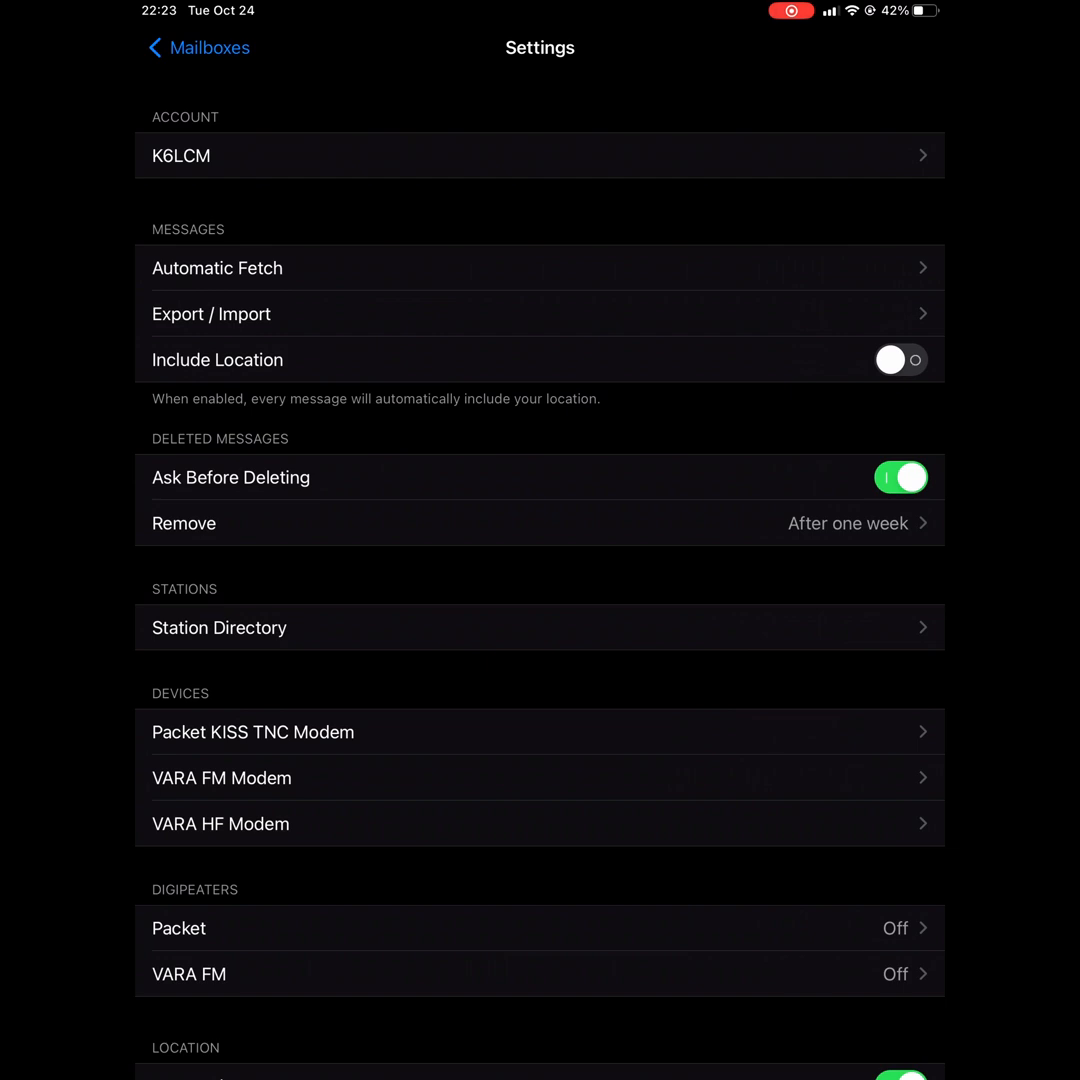
click(900, 360)
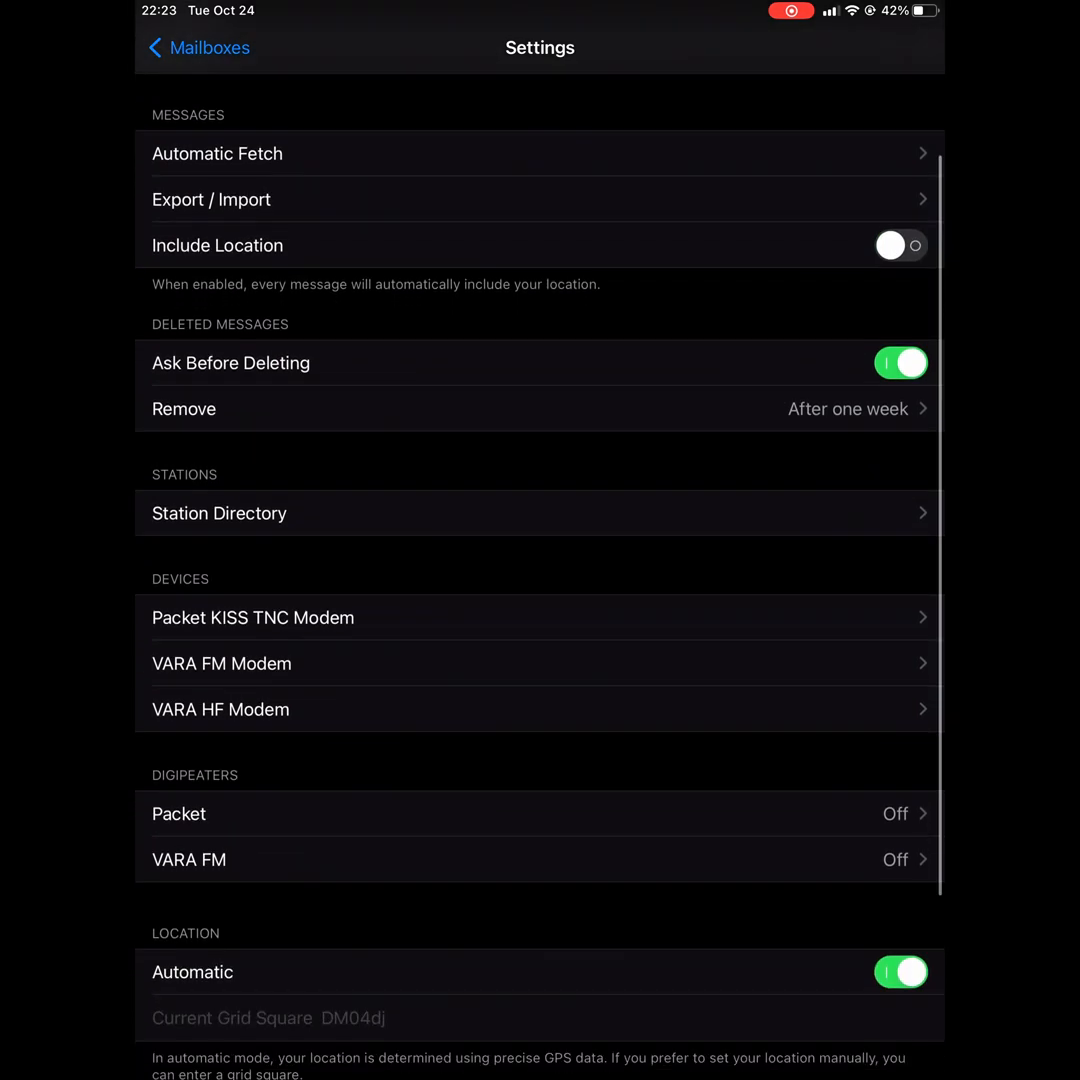
scroll(down, 3)
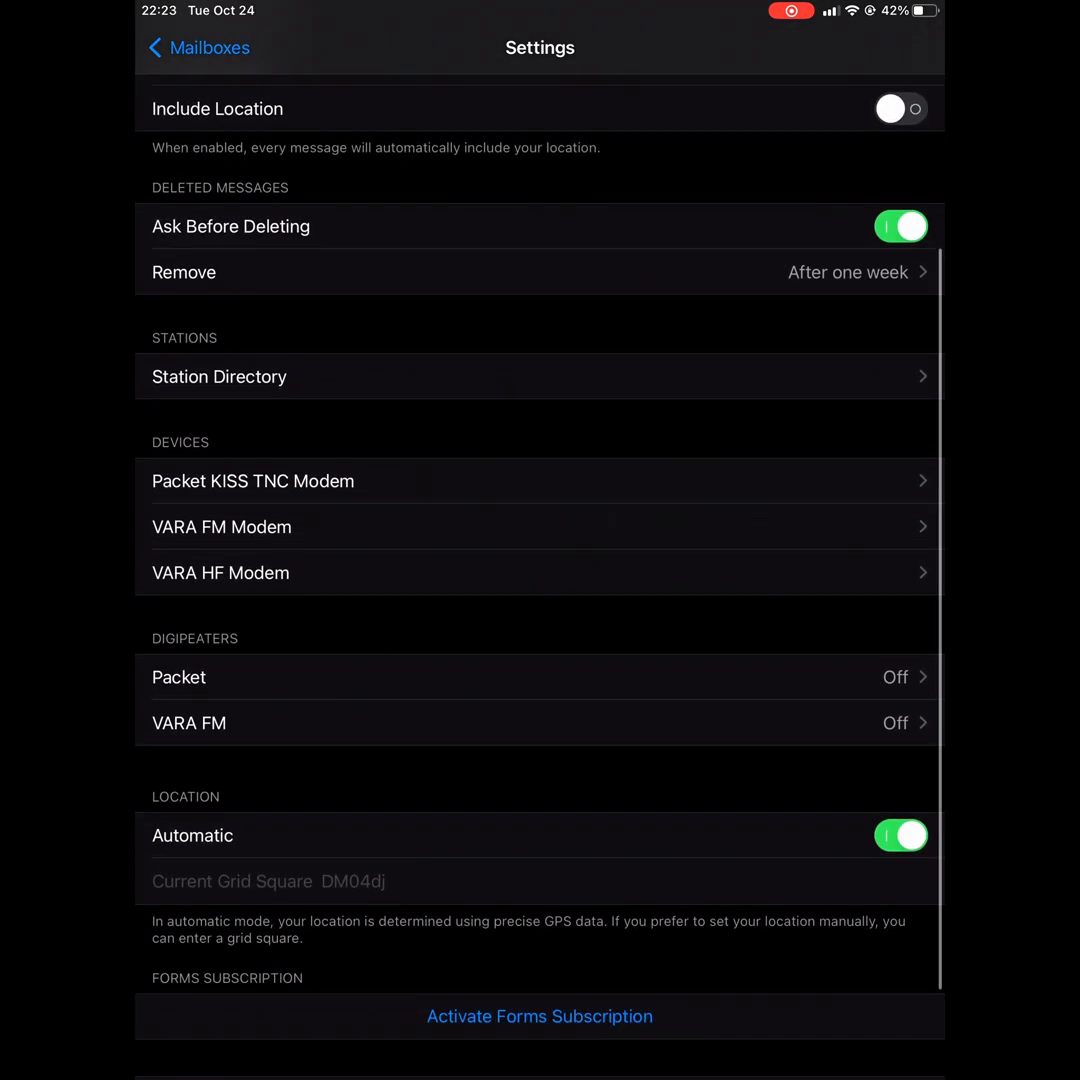
scroll(down, 3)
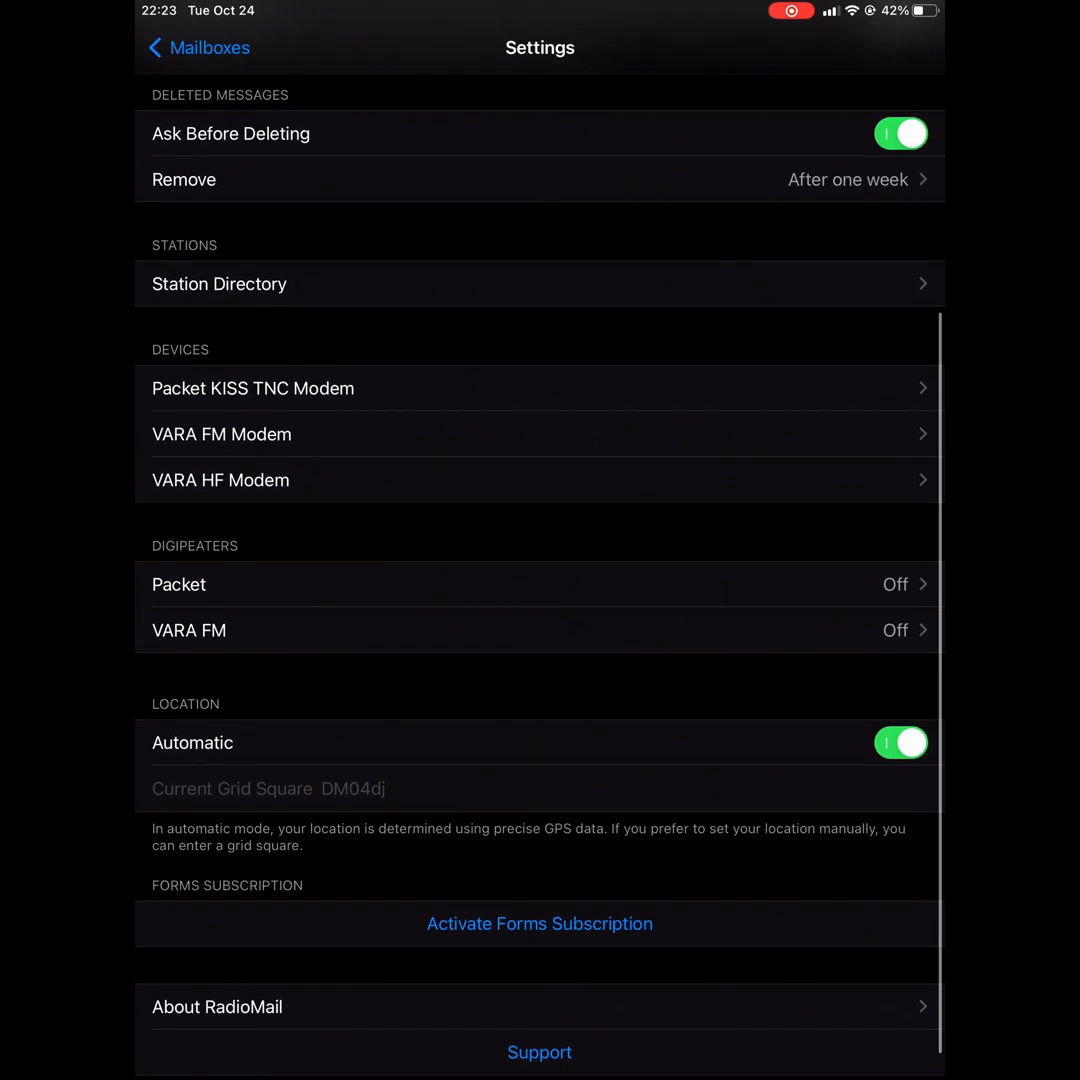
scroll(down, 3)
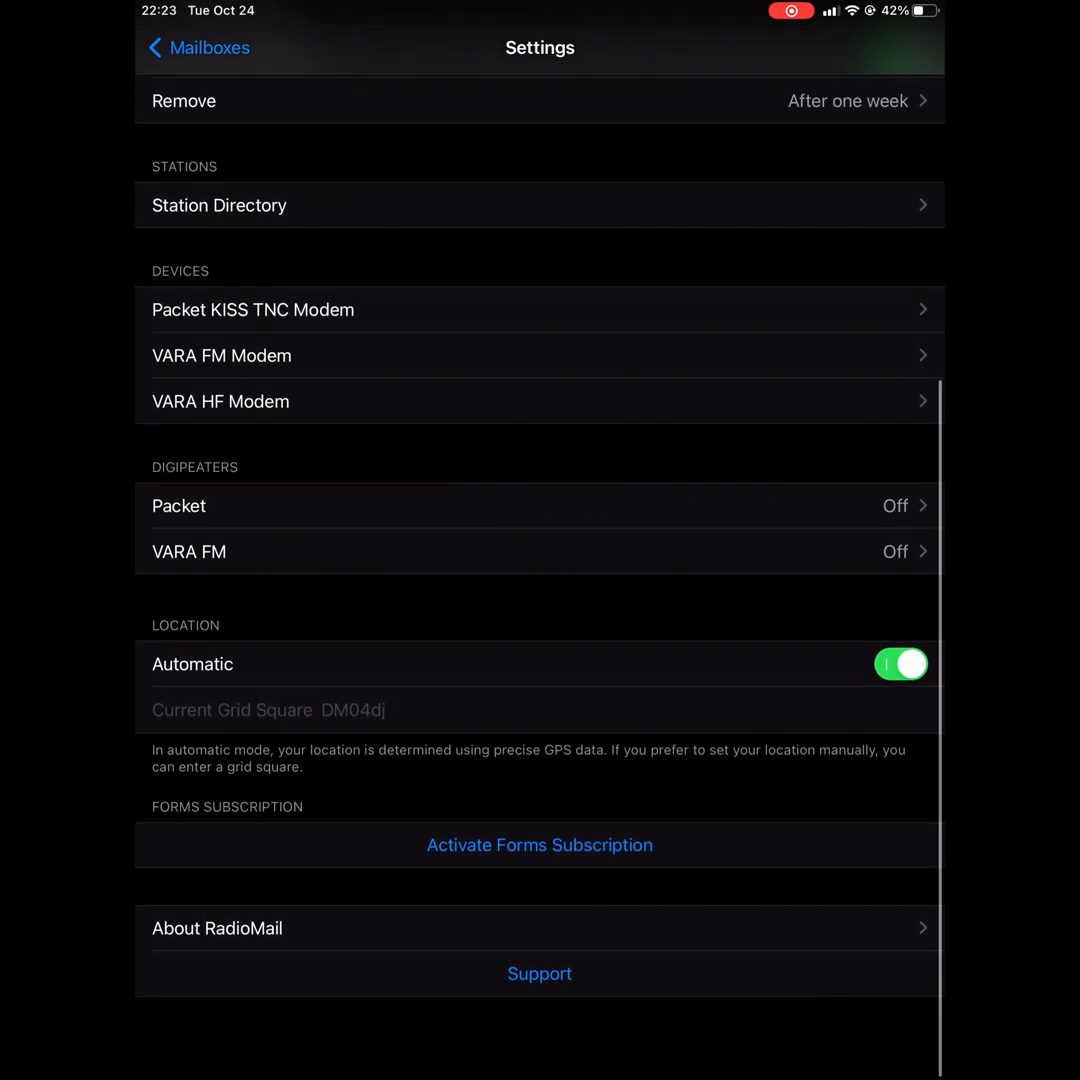
scroll(up, 3)
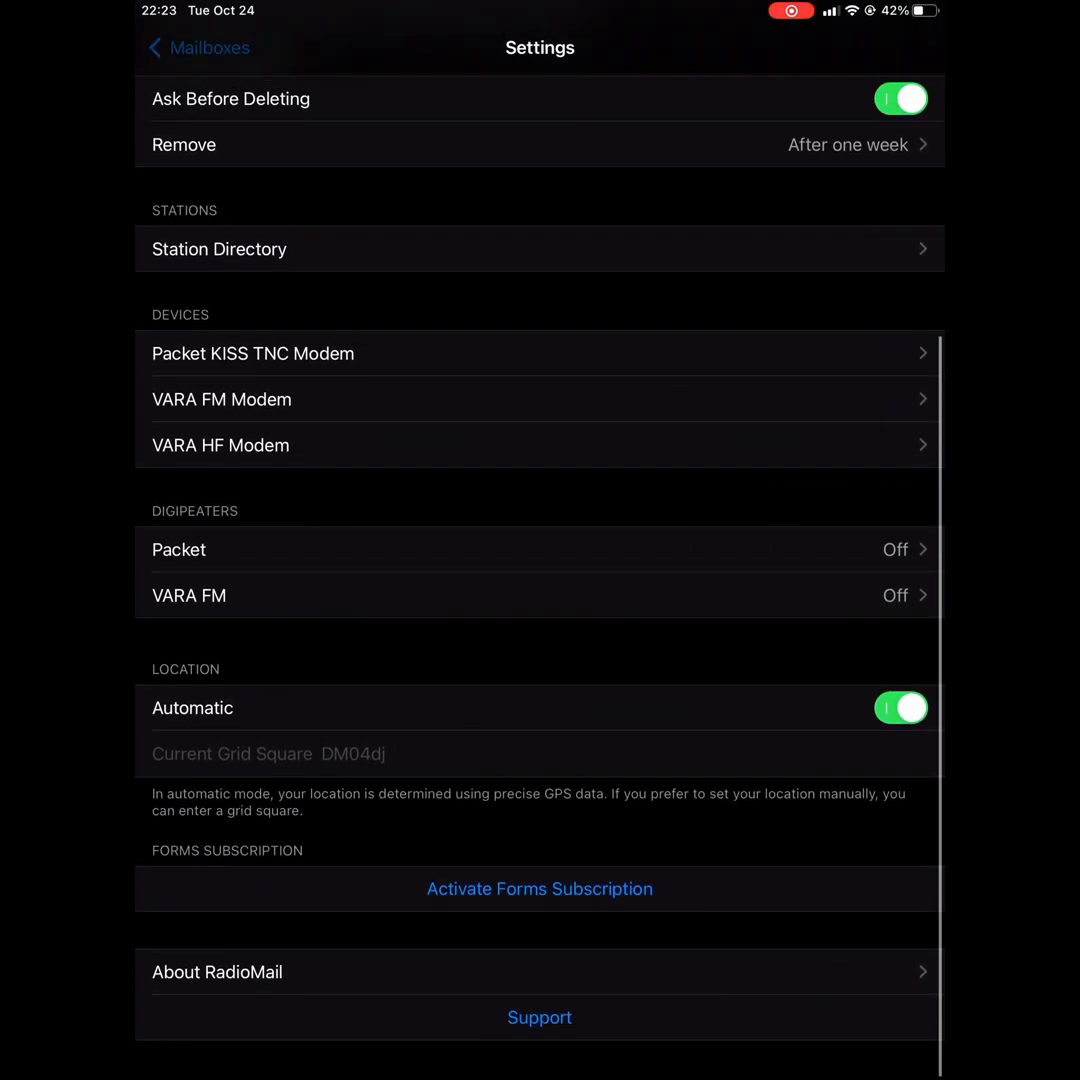
click(200, 48)
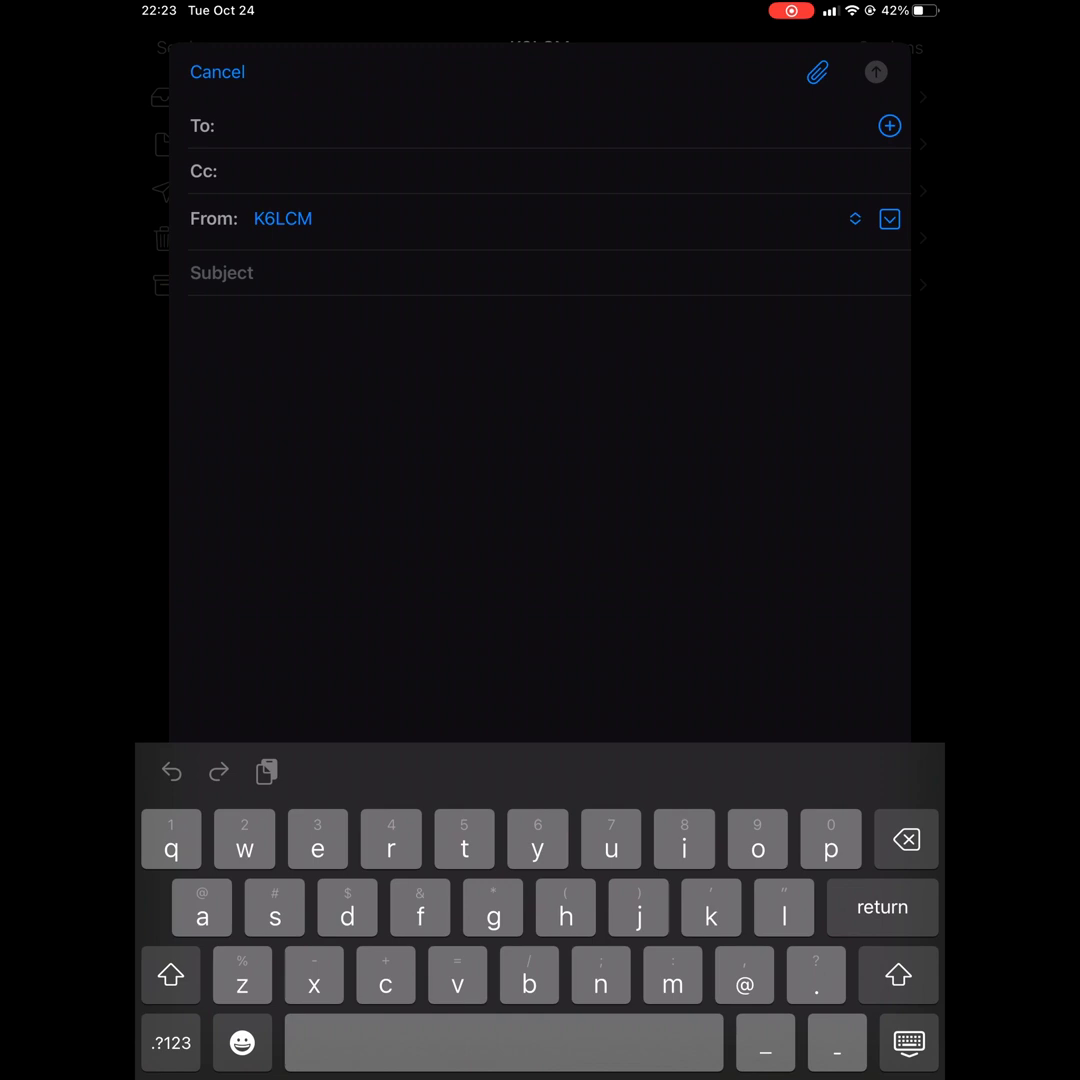
- Address a new message to the K6 recipient with subject 'iPad message over RF'
text(k6)
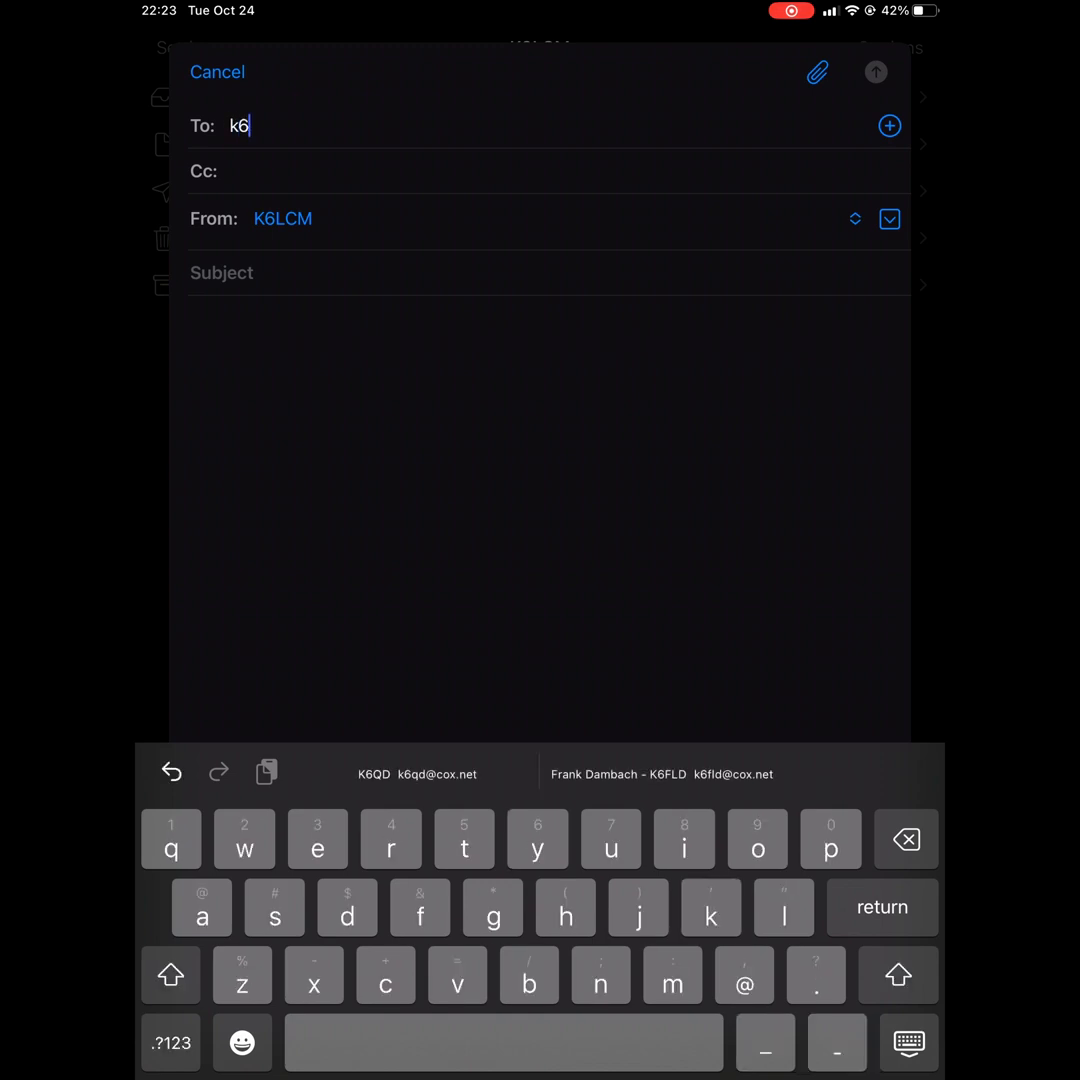
click(416, 774)
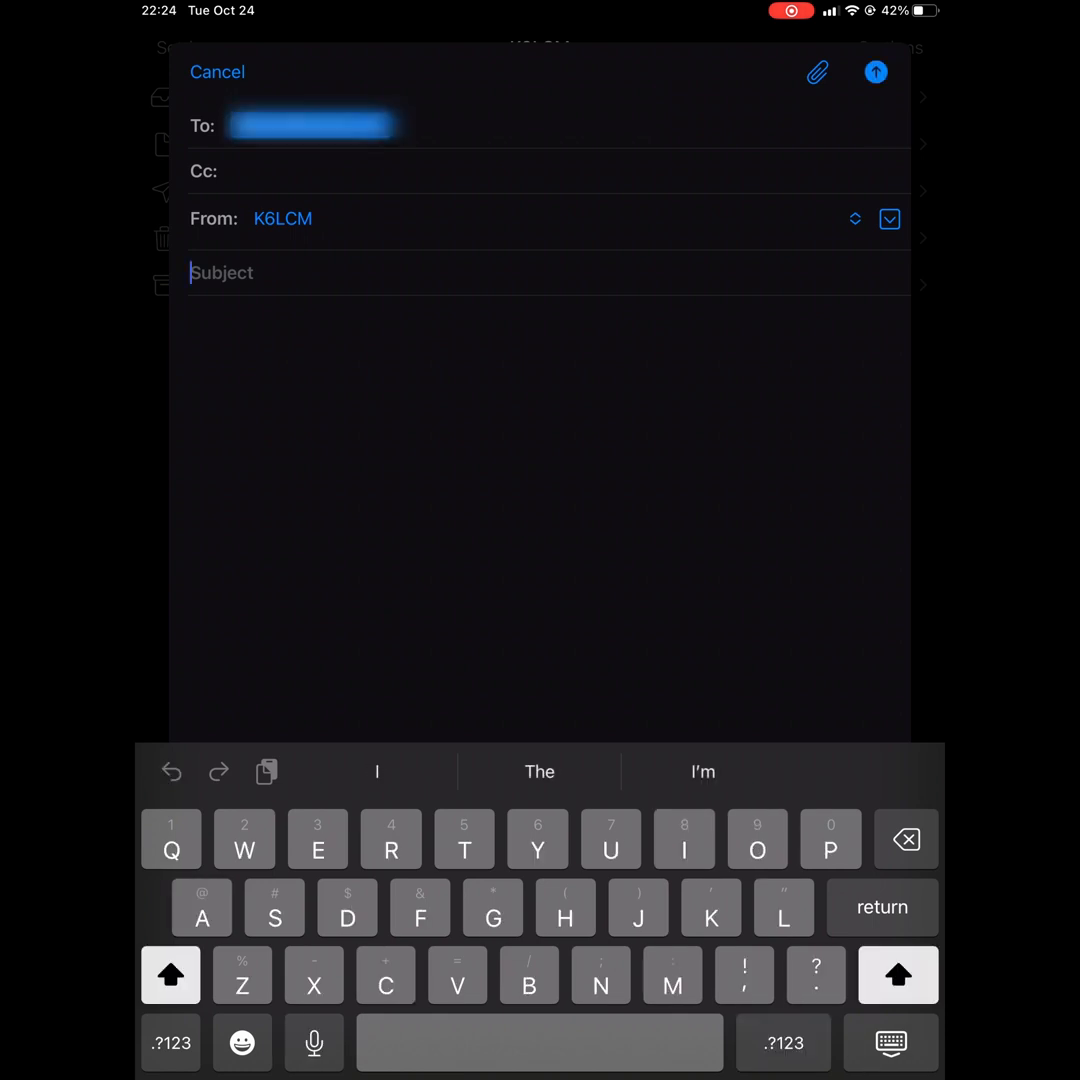
text(iPad message ove)
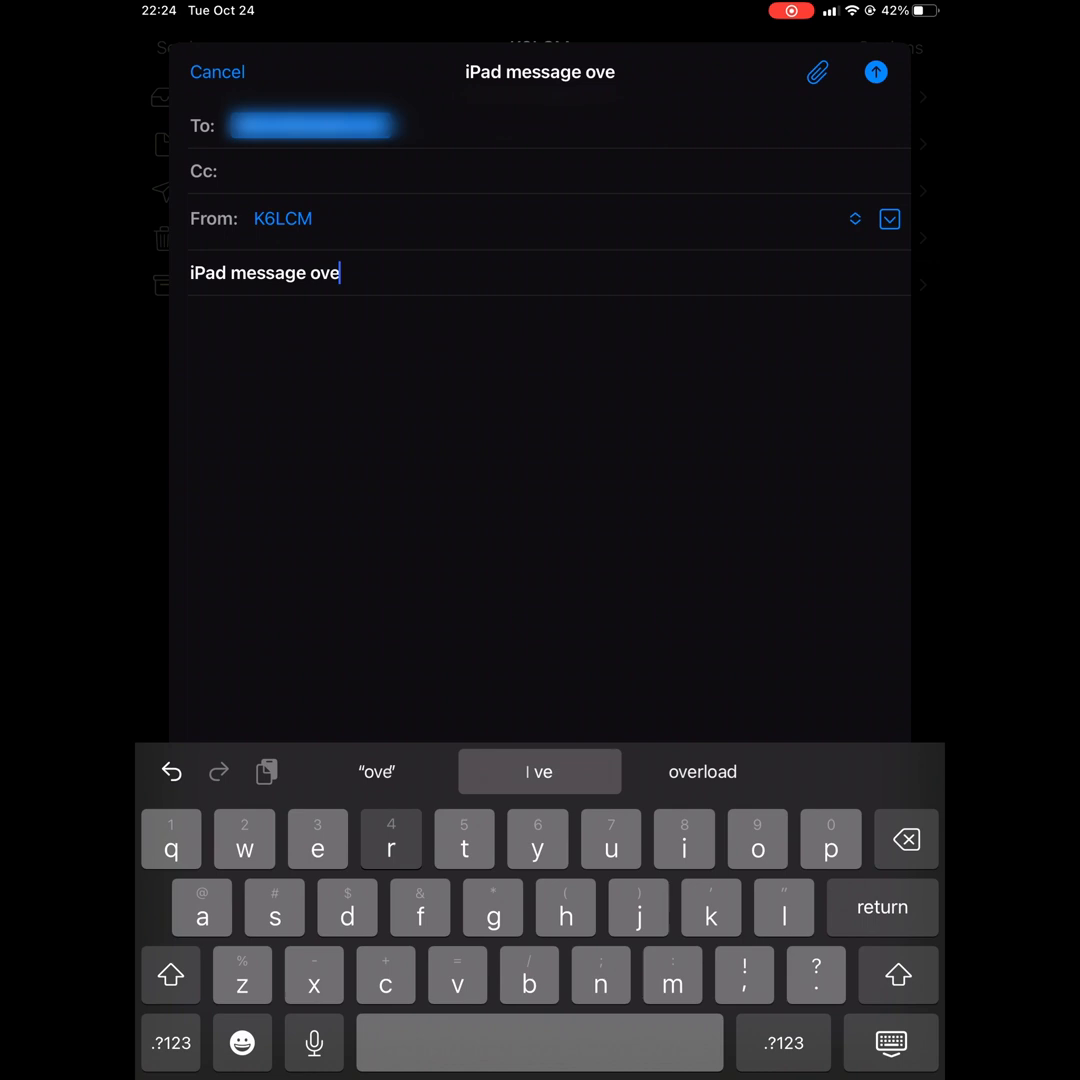
text(r RF)
click(548, 520)
text(Se)
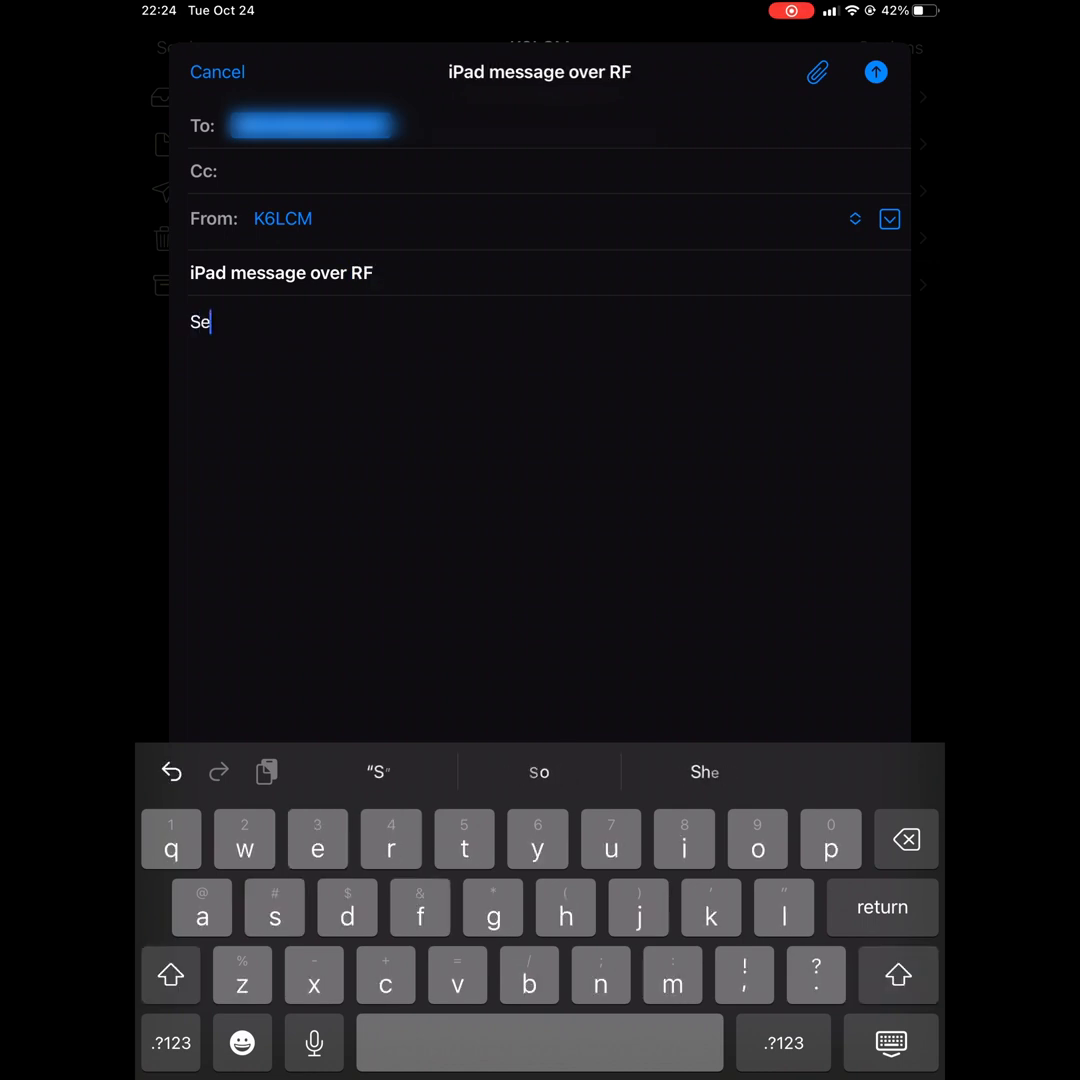
- Write the body 'Sending a test message' and send it to the outbox
text(nding)
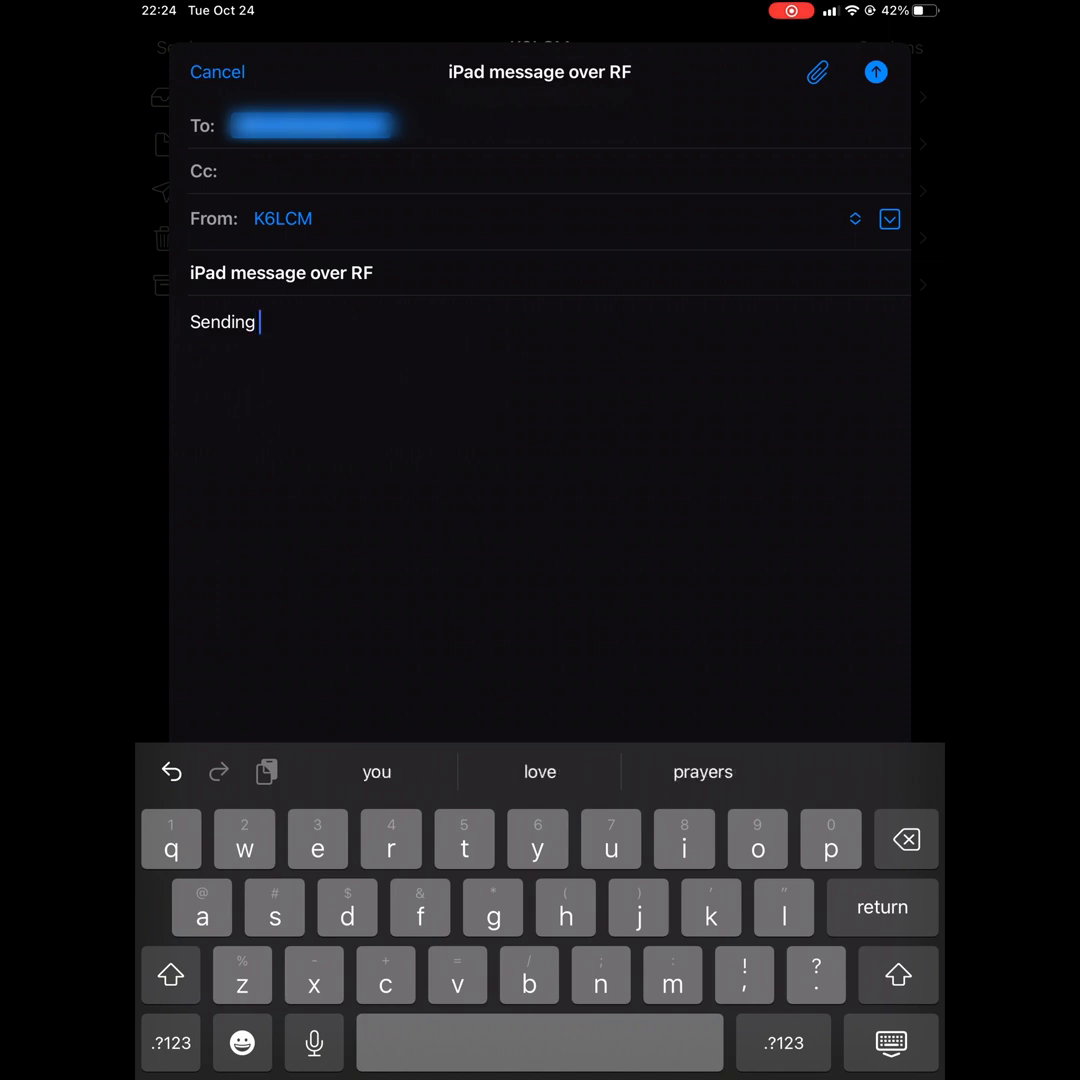
text(a test)
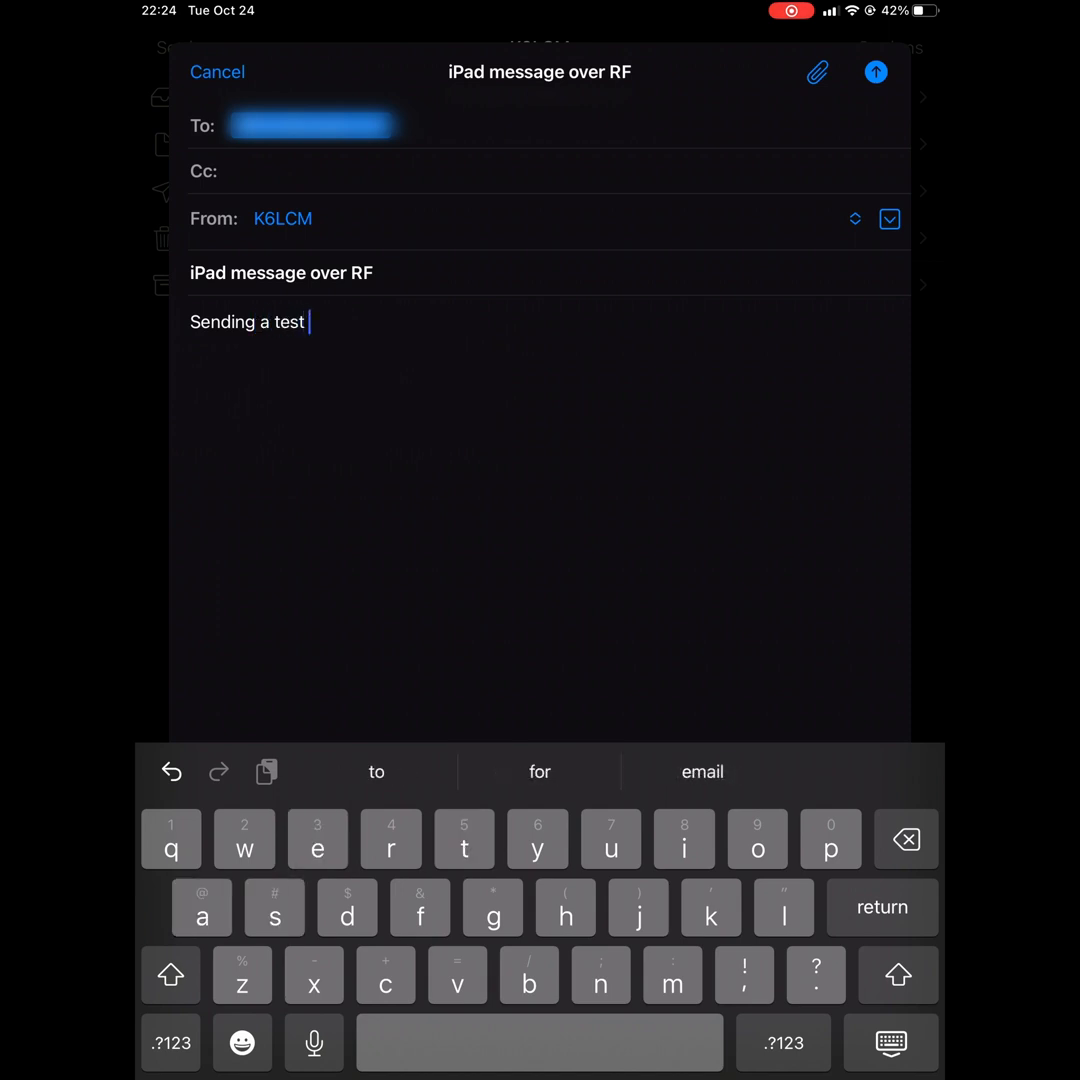
text(message)
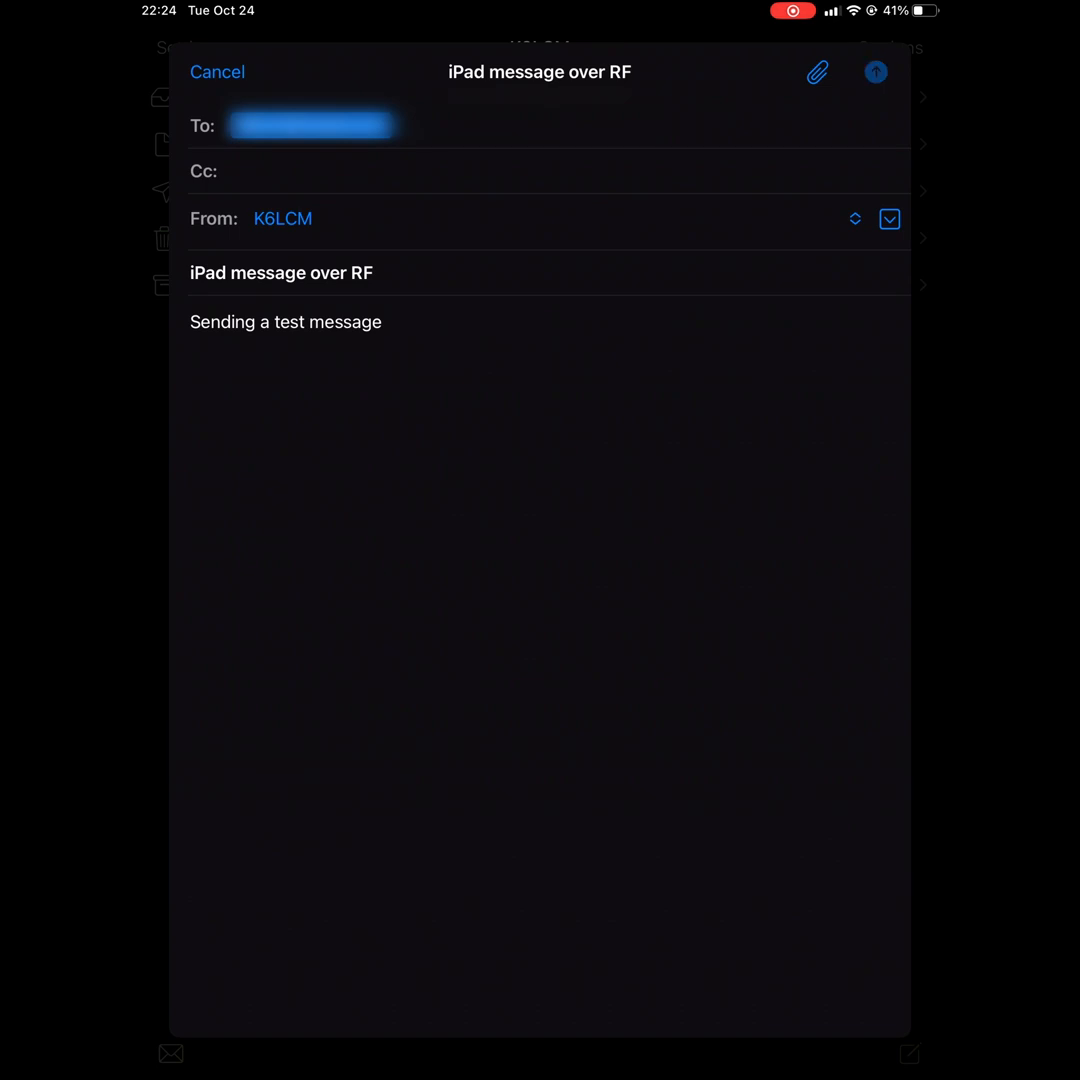
click(876, 72)
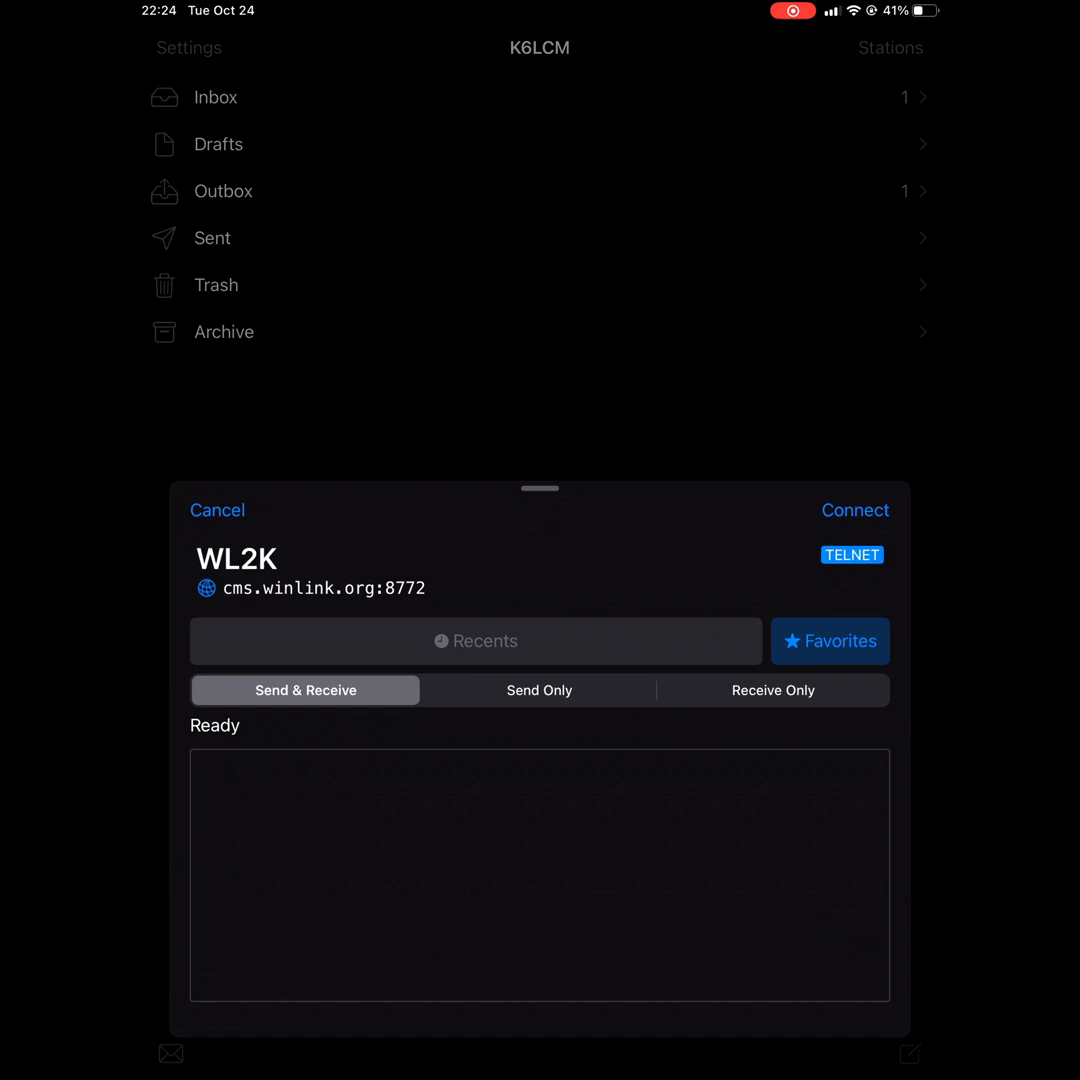
- Target the K6TZ-10 packet station on 145.050 MHz and connect via the TNC4 Mobilinkd
click(830, 640)
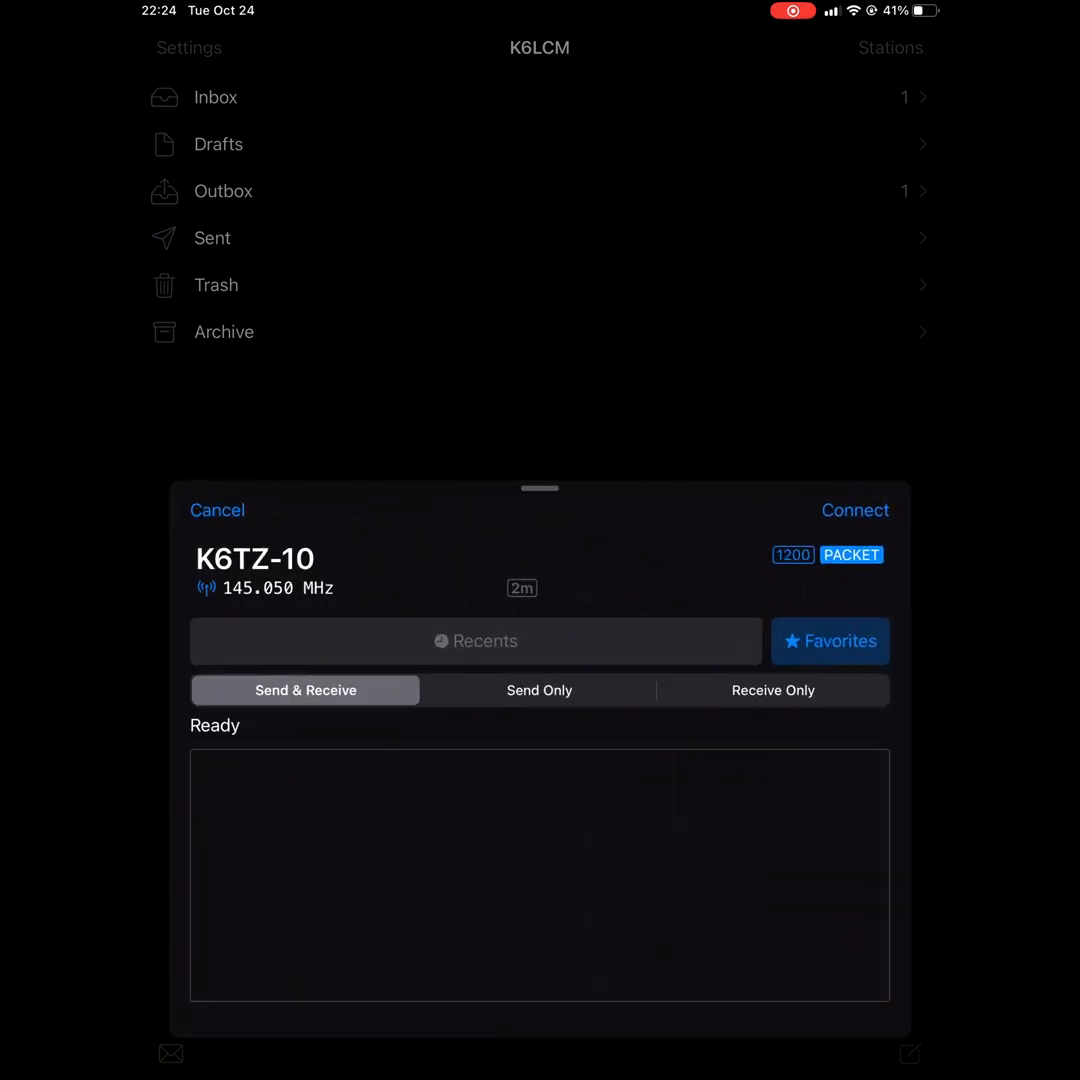
click(856, 510)
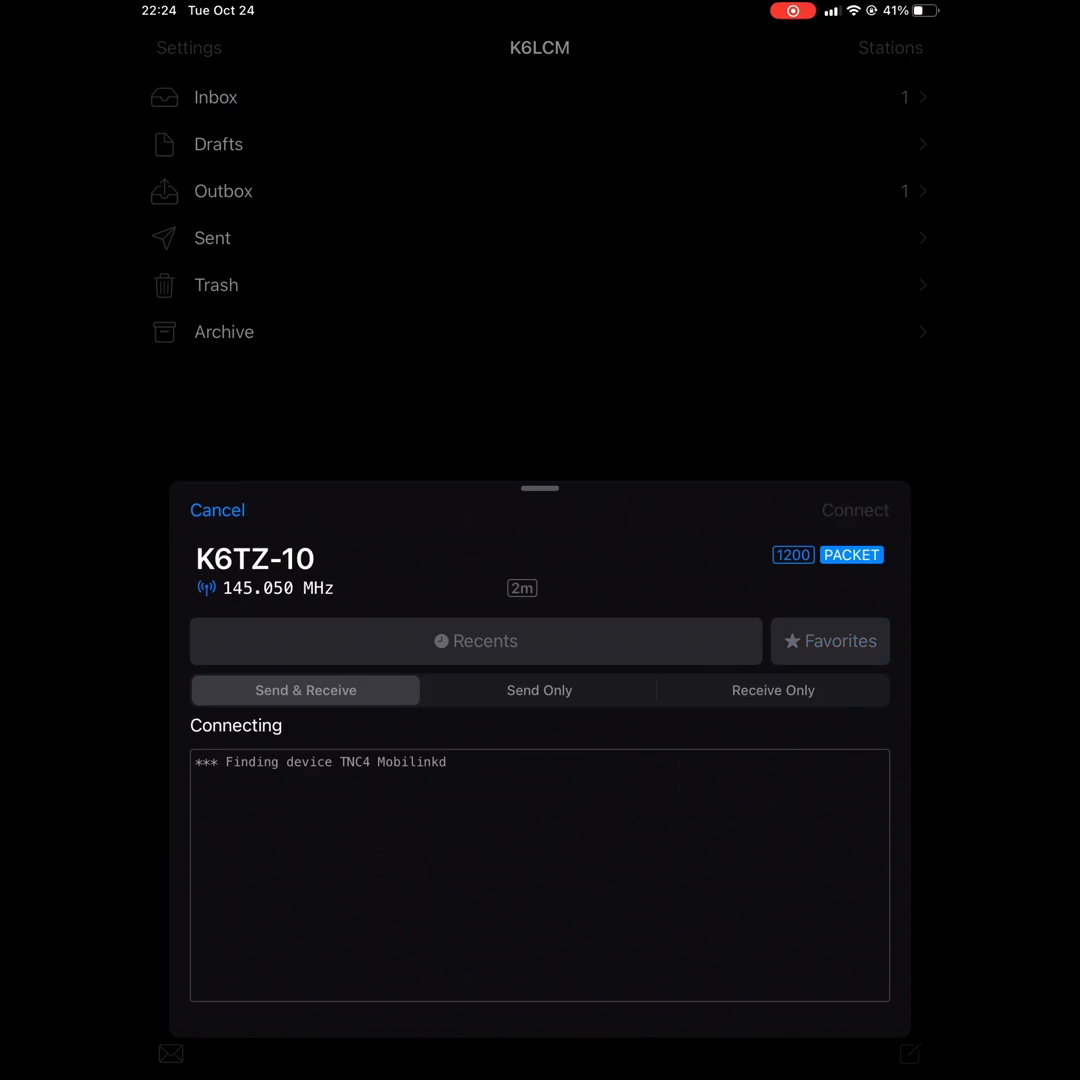